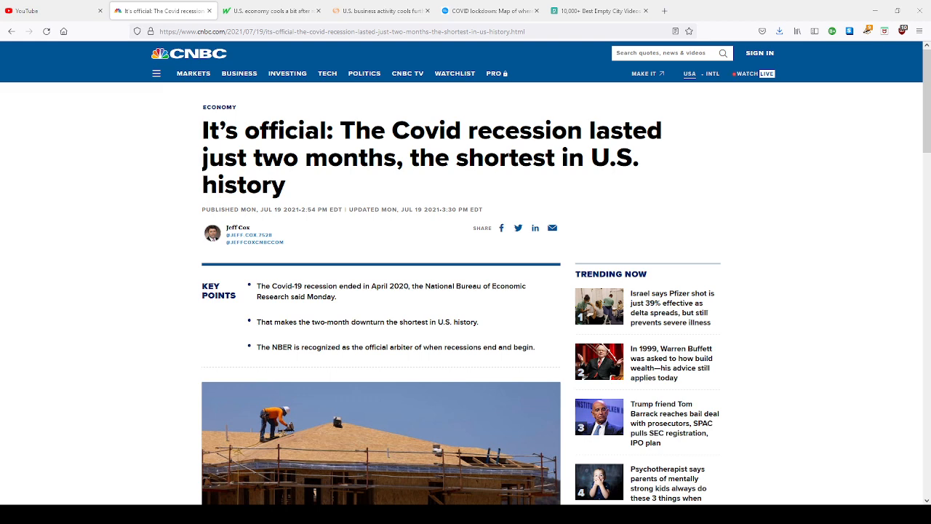
Read down through the remainder of the currently open news article, then nudge back up.
{"action": "scroll", "scroll_direction": "down", "scroll_amount": 3}
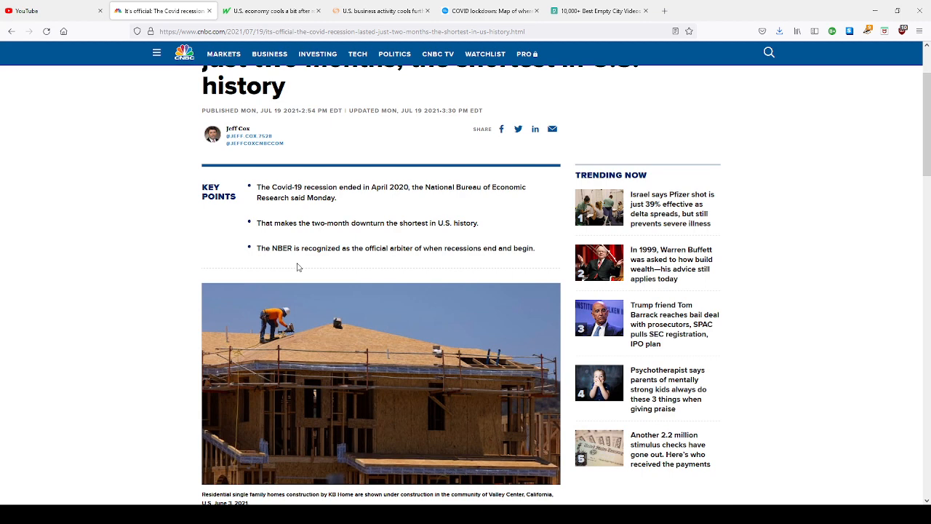
{"action": "scroll", "scroll_direction": "down", "scroll_amount": 3}
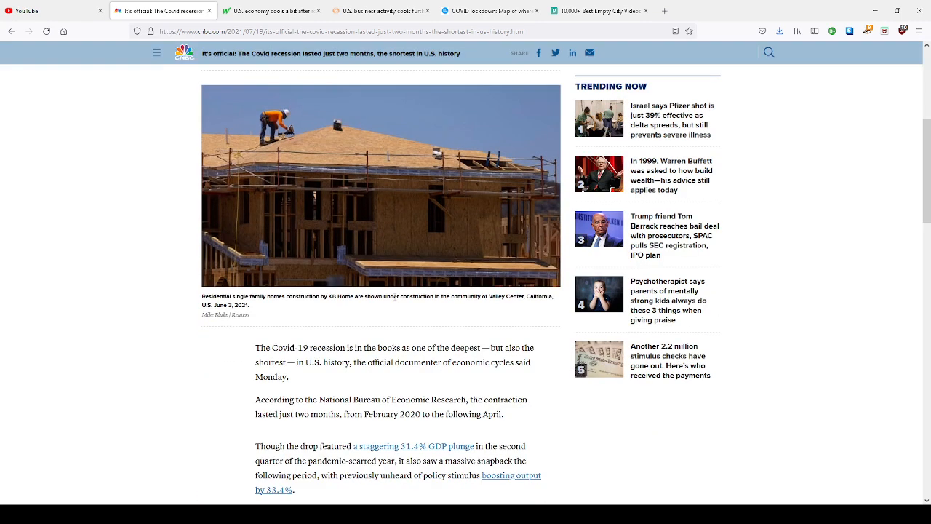
{"action": "scroll", "scroll_direction": "down", "scroll_amount": 3}
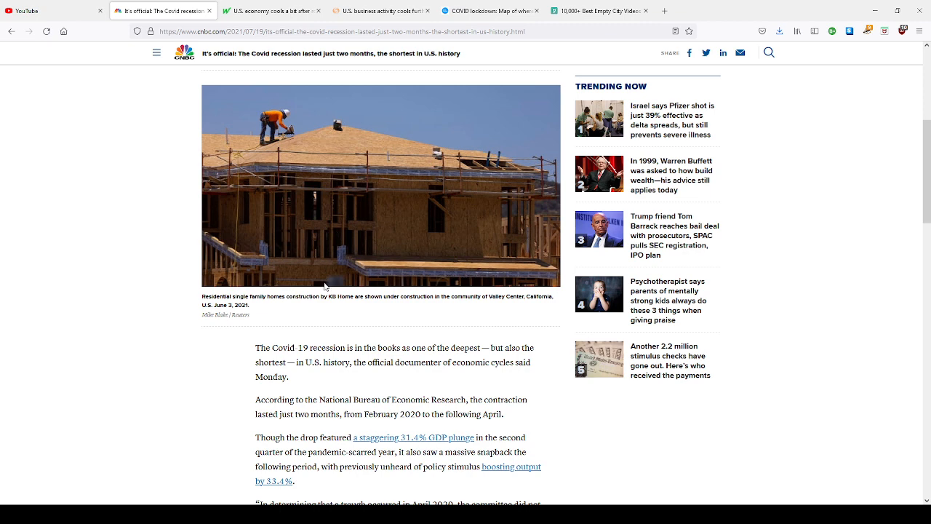
{"action": "mouse_move", "coordinate": [304, 313]}
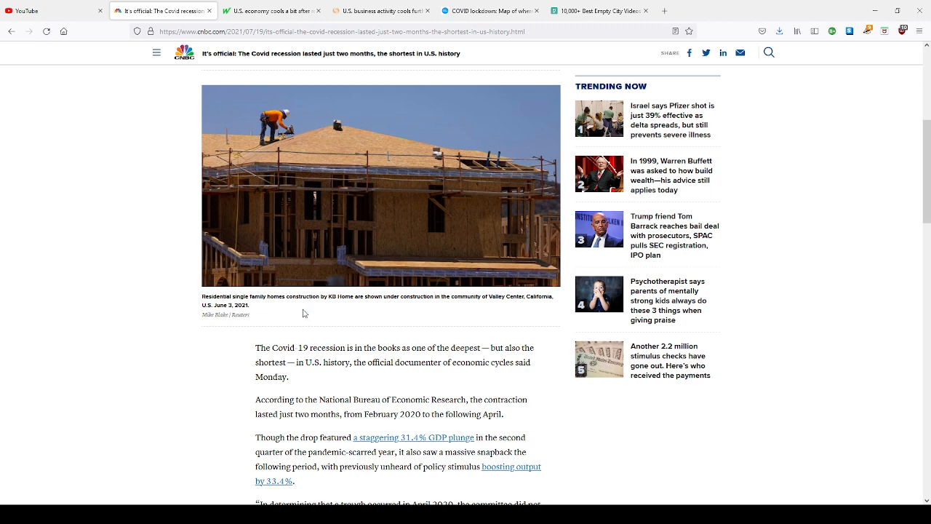
{"action": "mouse_move", "coordinate": [477, 308]}
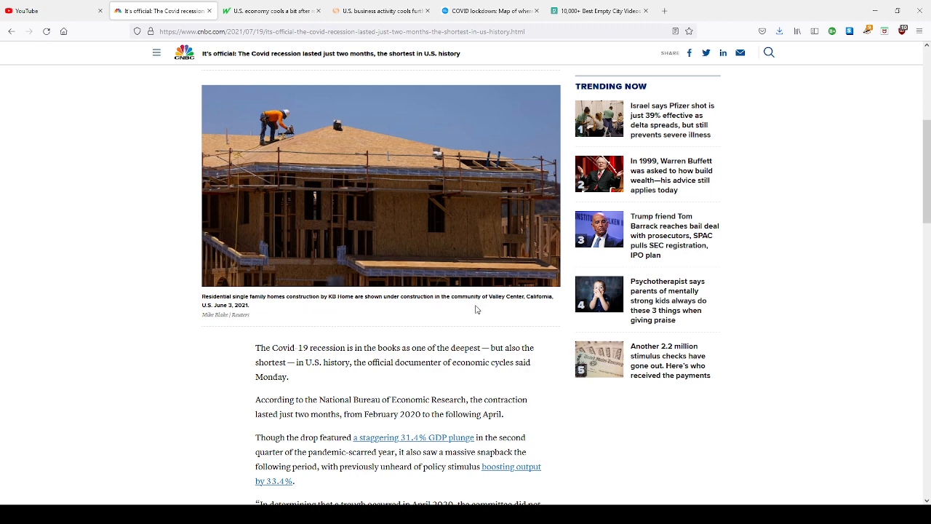
{"action": "mouse_move", "coordinate": [352, 275]}
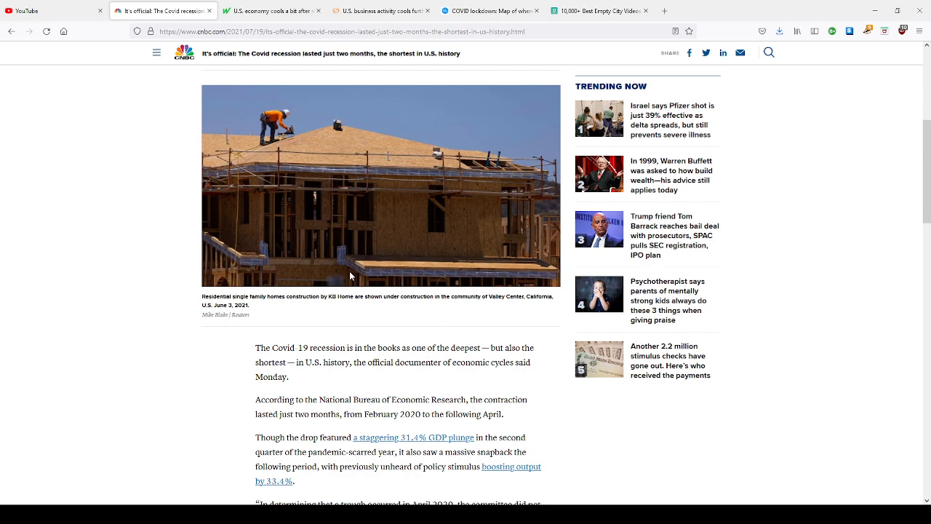
{"action": "scroll", "scroll_direction": "down", "scroll_amount": 3}
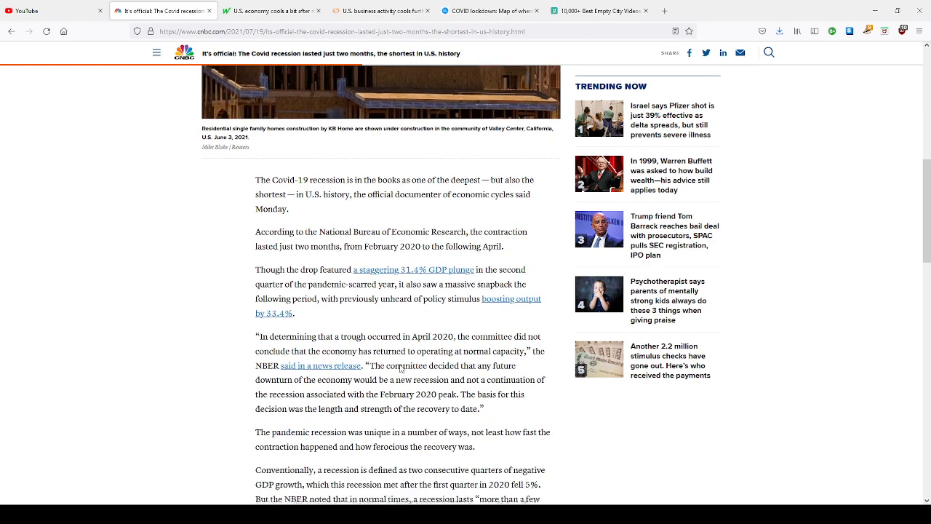
{"action": "scroll", "scroll_direction": "down", "scroll_amount": 3}
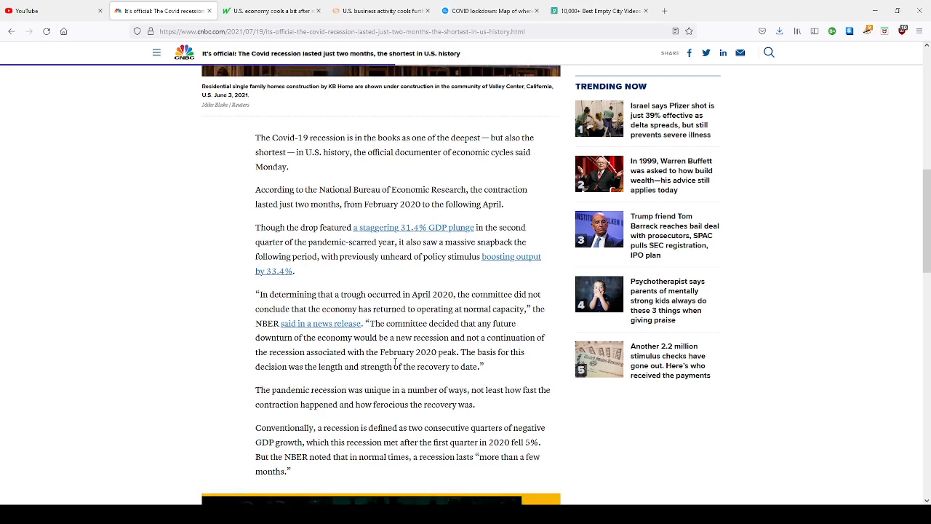
{"action": "scroll", "scroll_direction": "down", "scroll_amount": 3}
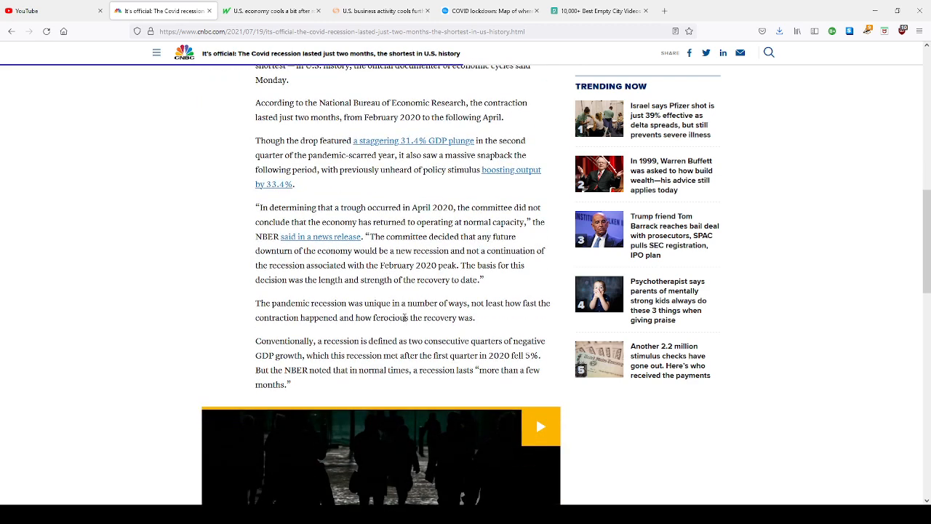
{"action": "scroll", "scroll_direction": "down", "scroll_amount": 3}
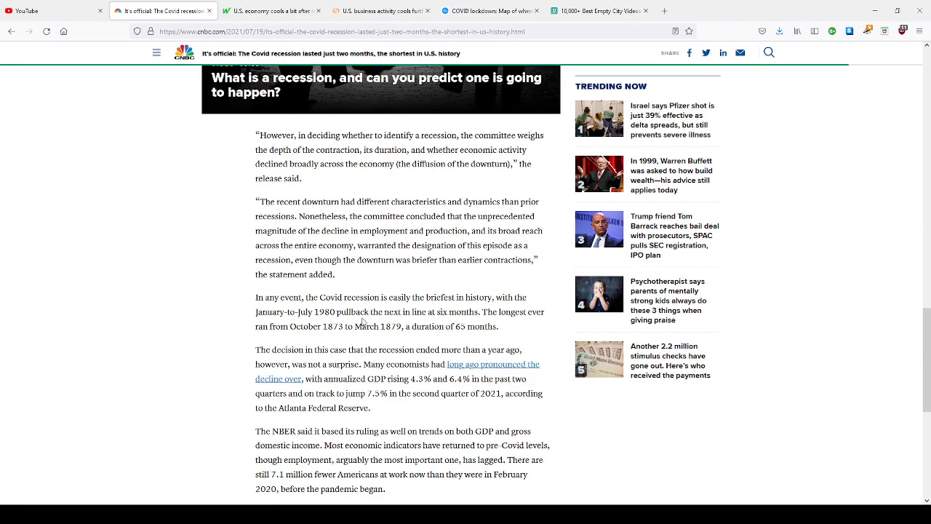
{"action": "mouse_move", "coordinate": [358, 309]}
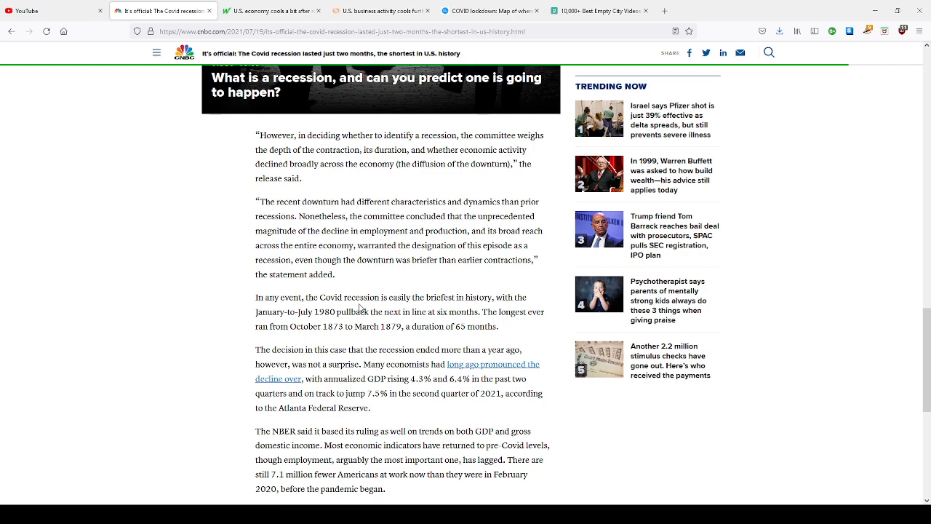
{"action": "scroll", "scroll_direction": "down", "scroll_amount": 3}
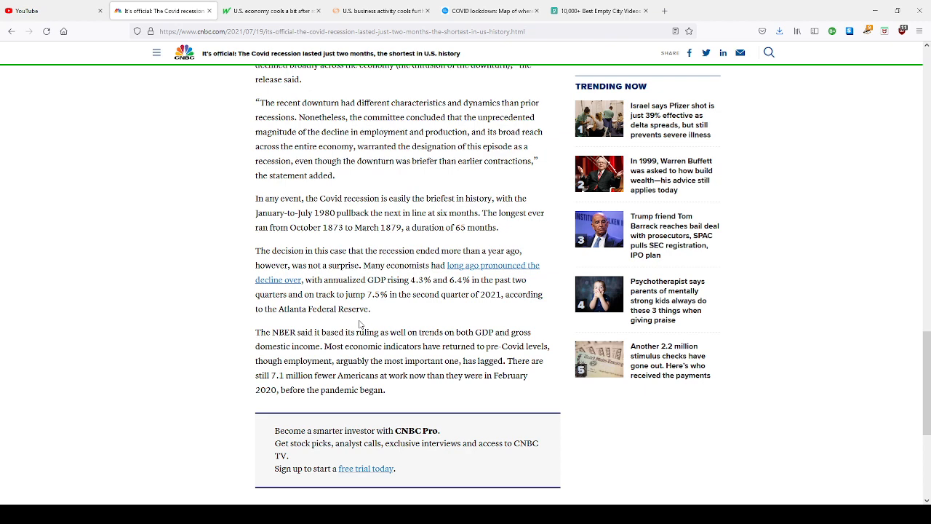
{"action": "scroll", "scroll_direction": "down", "scroll_amount": 3}
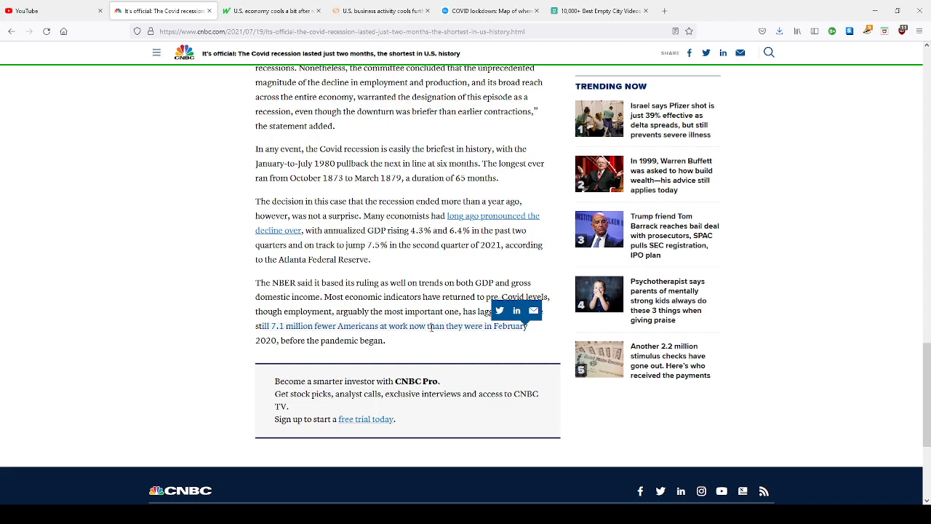
{"action": "mouse_move", "coordinate": [367, 365]}
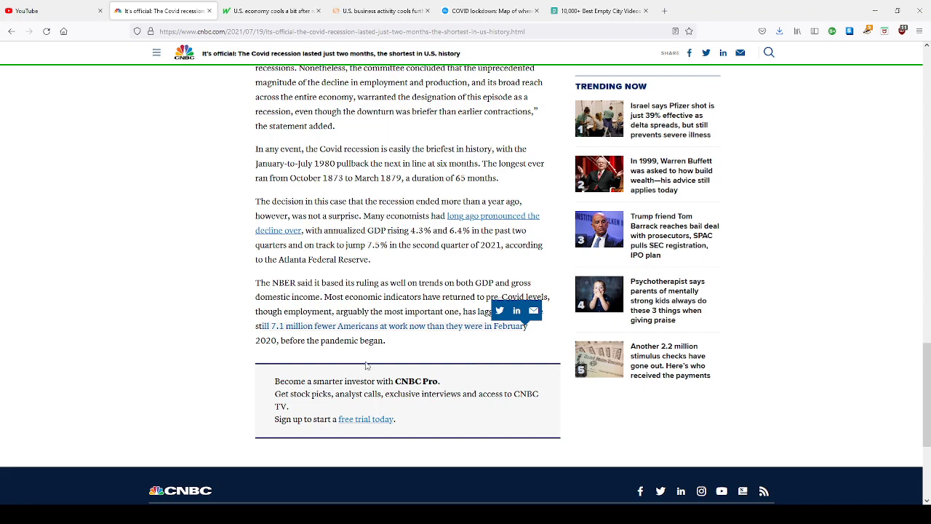
{"action": "scroll", "scroll_direction": "up", "scroll_amount": 3}
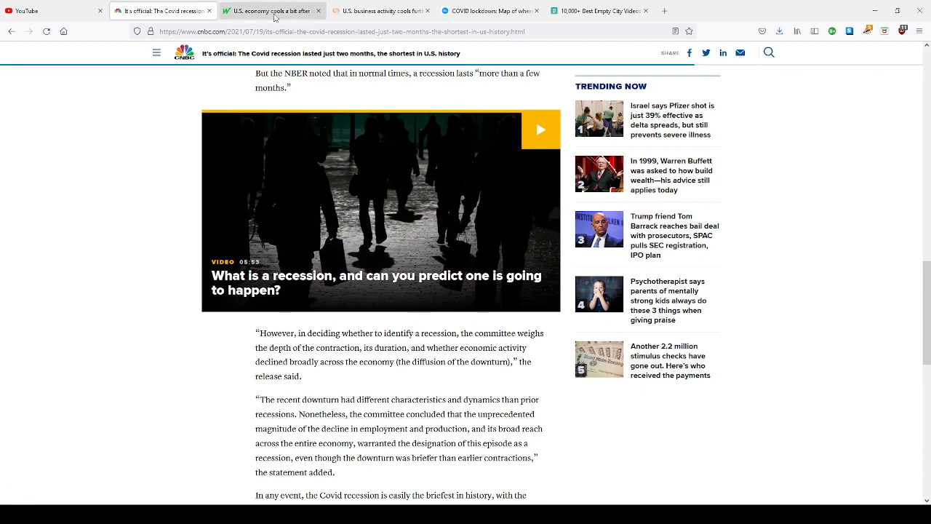
Switch to MarketWatch's U.S. economy cooling article and read it through to the end.
{"action": "left_click", "coordinate": [274, 10]}
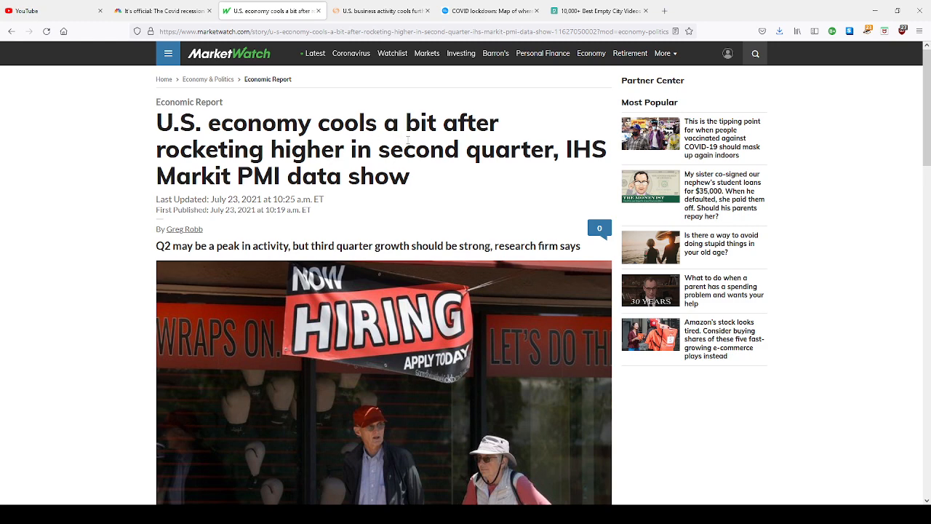
{"action": "mouse_move", "coordinate": [547, 172]}
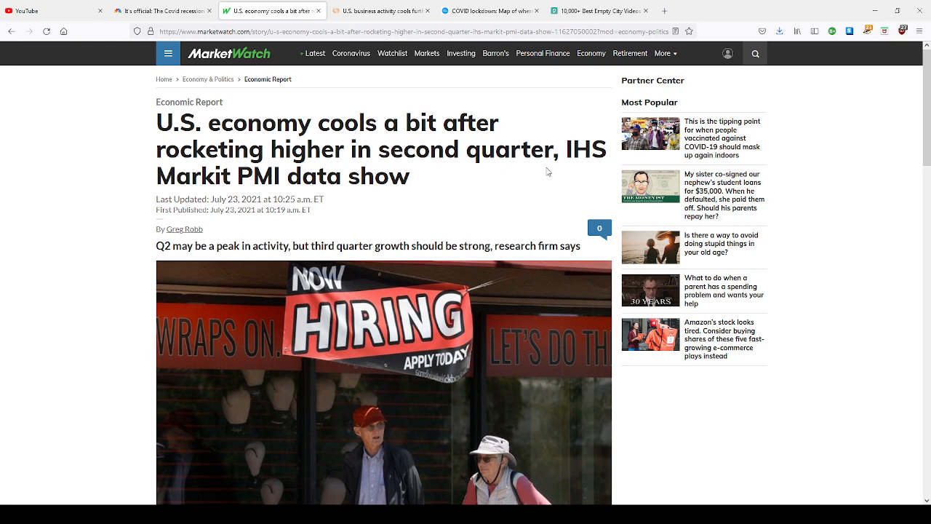
{"action": "mouse_move", "coordinate": [372, 290]}
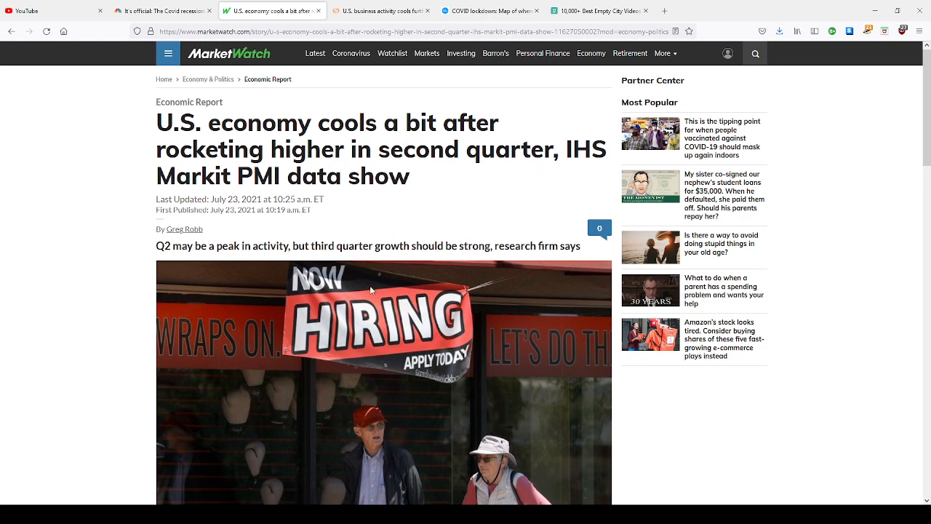
{"action": "scroll", "scroll_direction": "down", "scroll_amount": 3}
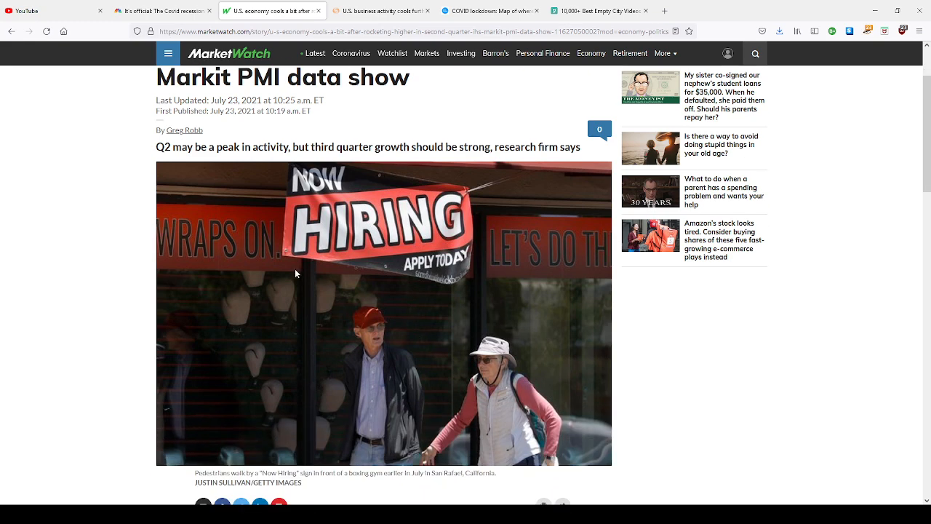
{"action": "mouse_move", "coordinate": [407, 201]}
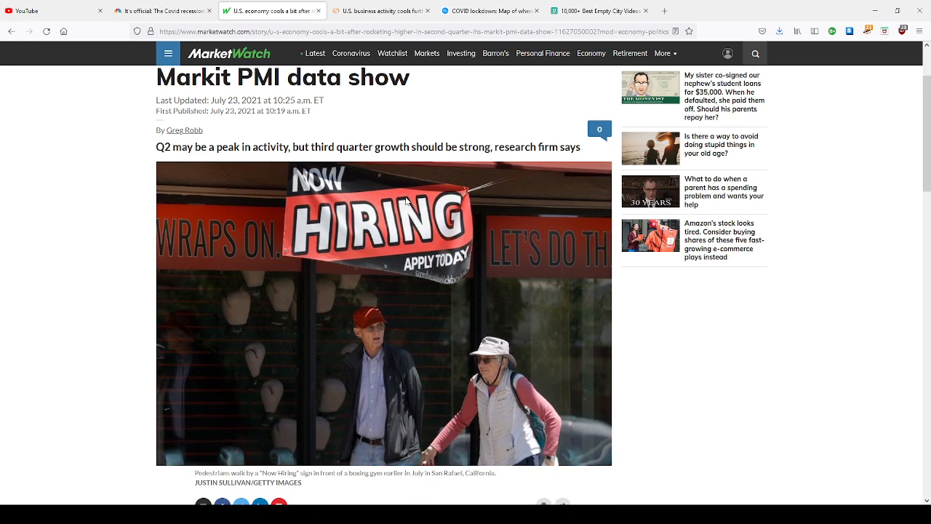
{"action": "scroll", "scroll_direction": "down", "scroll_amount": 3}
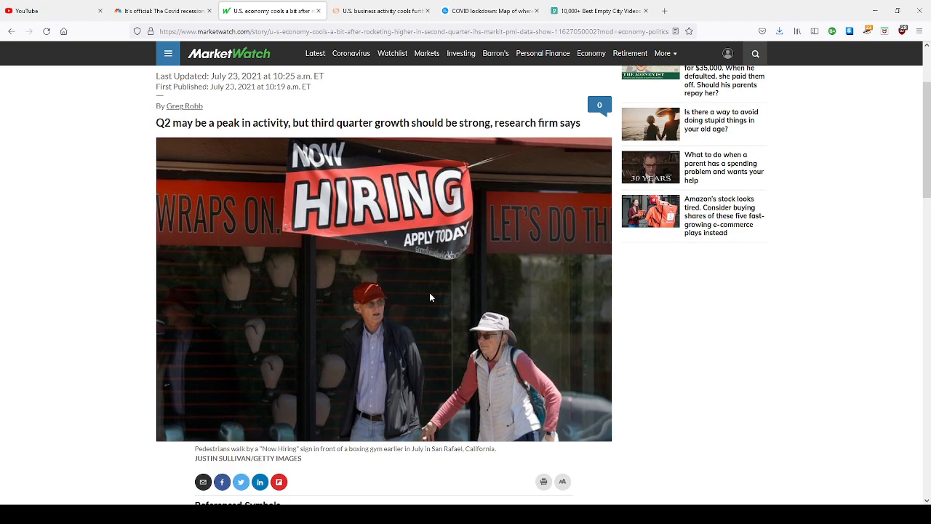
{"action": "scroll", "scroll_direction": "down", "scroll_amount": 3}
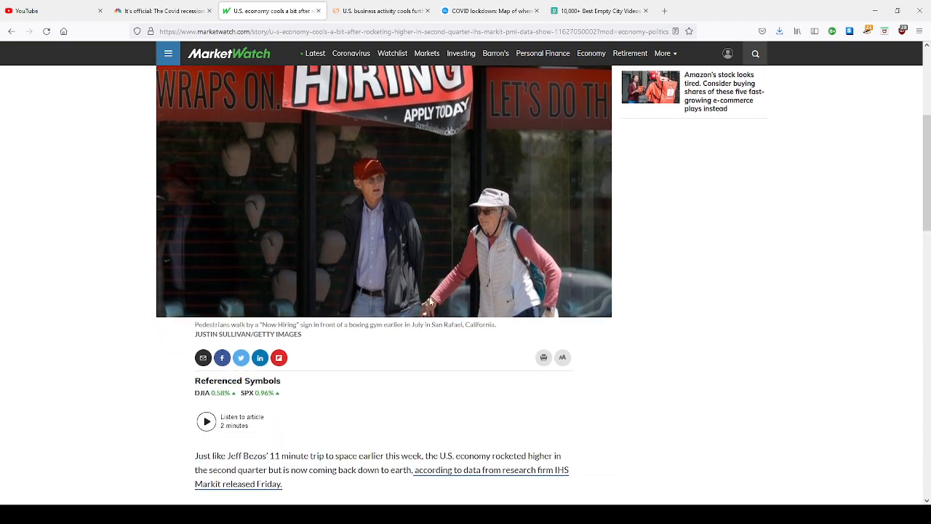
{"action": "scroll", "scroll_direction": "down", "scroll_amount": 3}
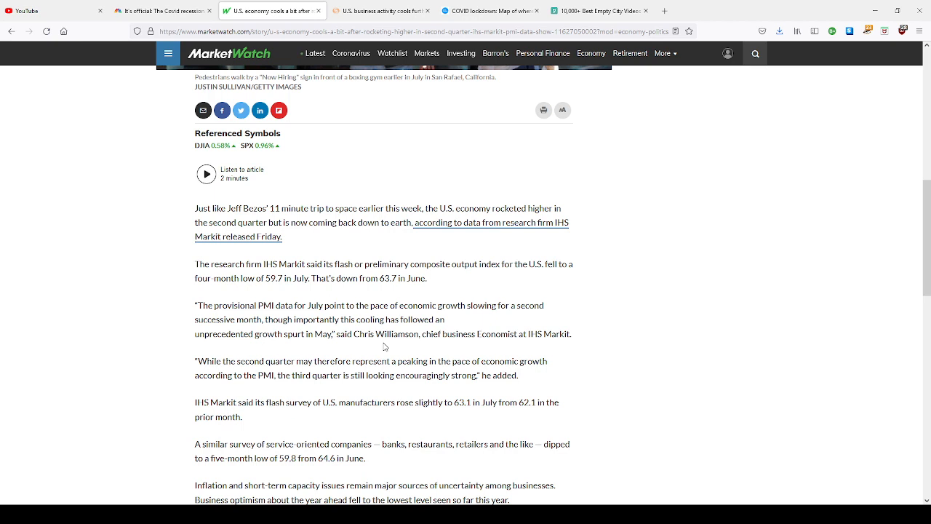
{"action": "scroll", "scroll_direction": "down", "scroll_amount": 3}
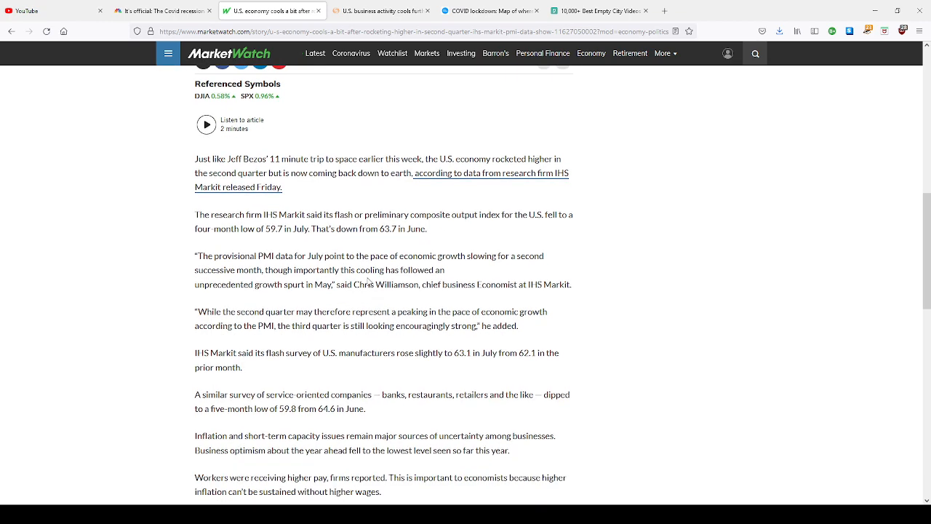
{"action": "scroll", "scroll_direction": "down", "scroll_amount": 3}
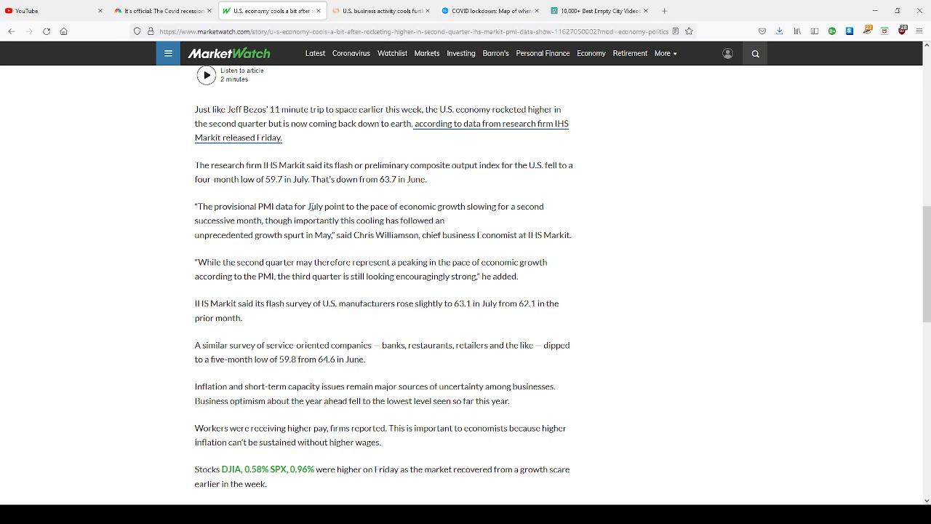
{"action": "mouse_move", "coordinate": [358, 192]}
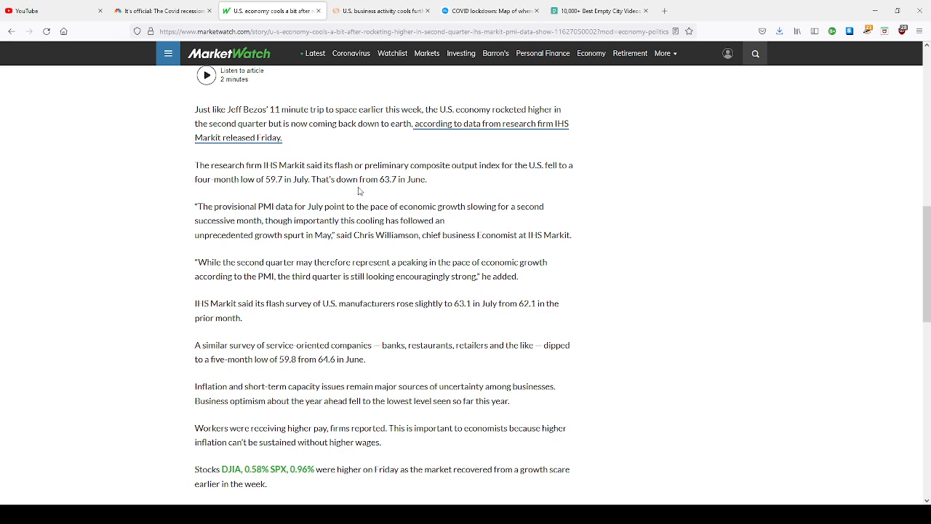
{"action": "scroll", "scroll_direction": "down", "scroll_amount": 3}
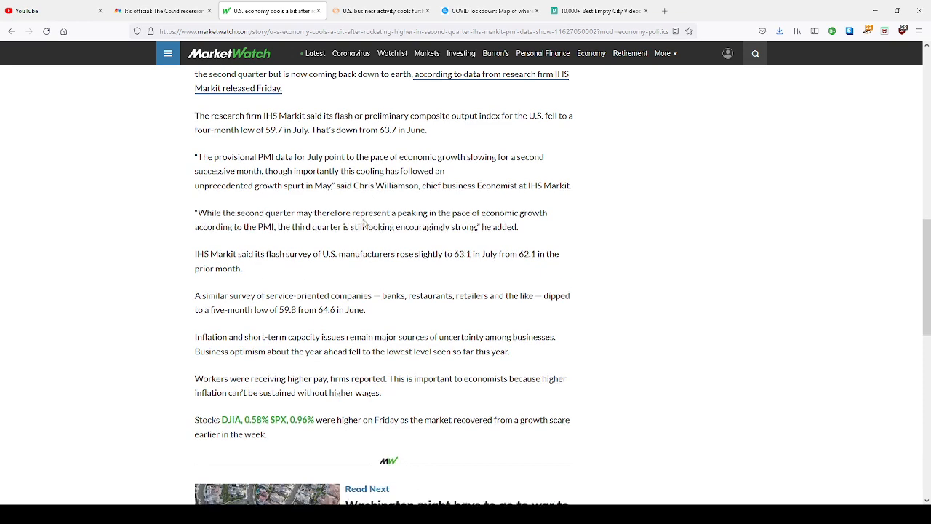
{"action": "scroll", "scroll_direction": "down", "scroll_amount": 3}
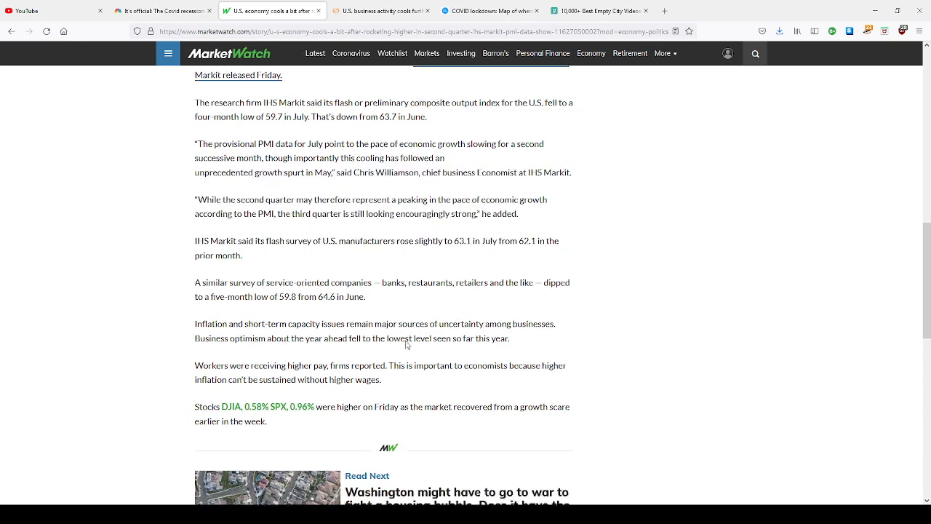
{"action": "scroll", "scroll_direction": "down", "scroll_amount": 3}
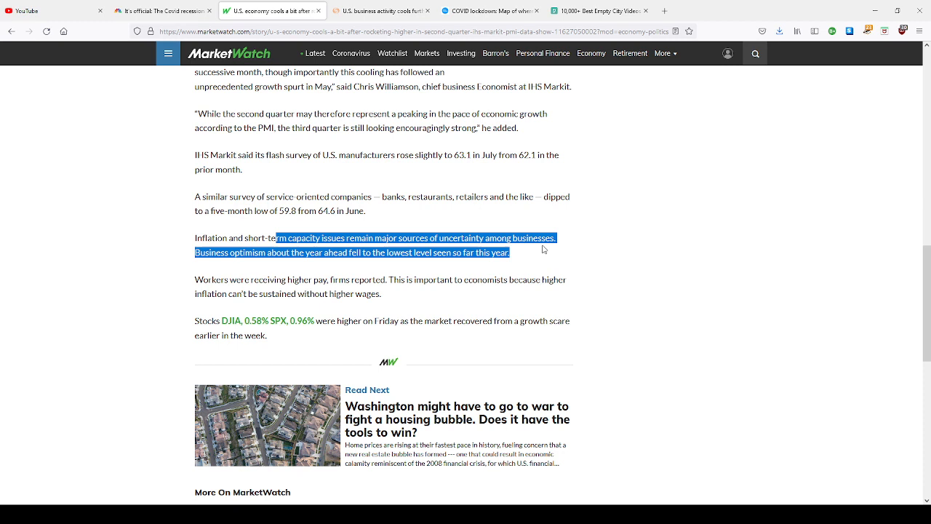
{"action": "mouse_move", "coordinate": [370, 262]}
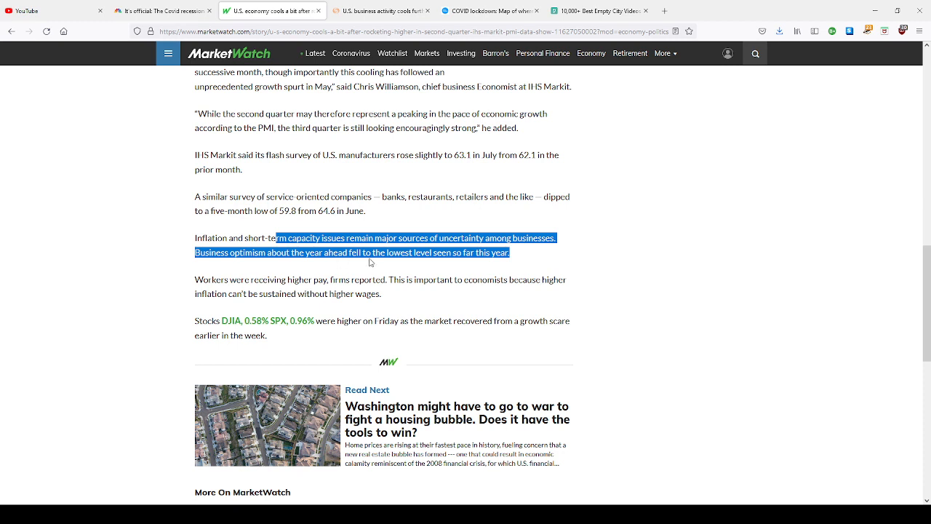
{"action": "mouse_move", "coordinate": [506, 264]}
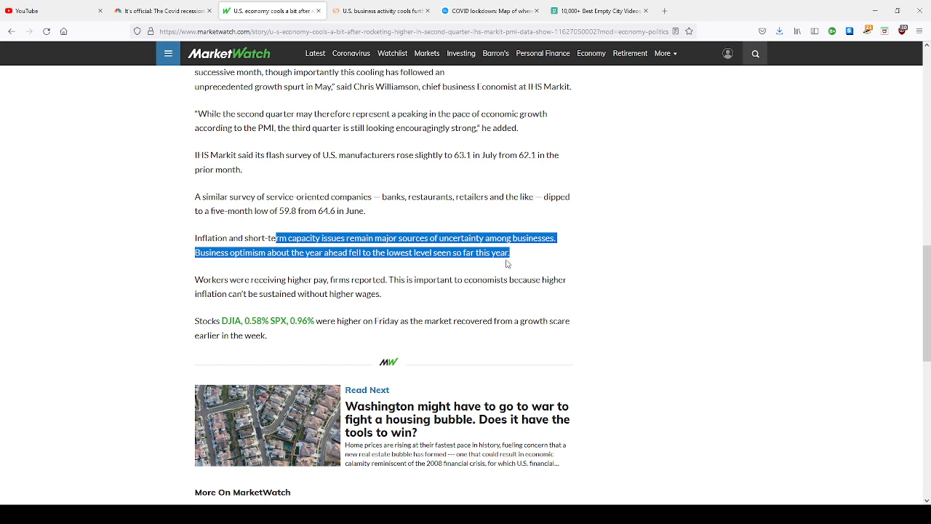
{"action": "mouse_move", "coordinate": [509, 289]}
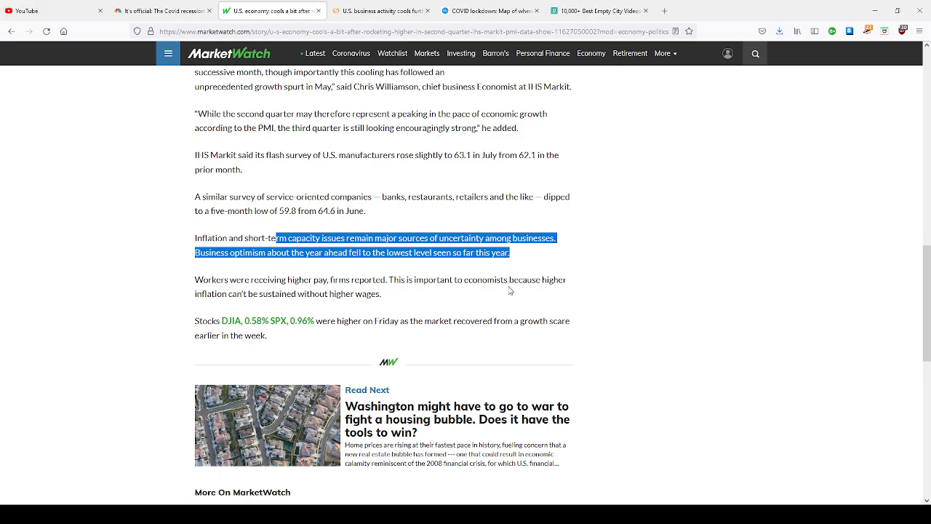
{"action": "scroll", "scroll_direction": "up", "scroll_amount": 3}
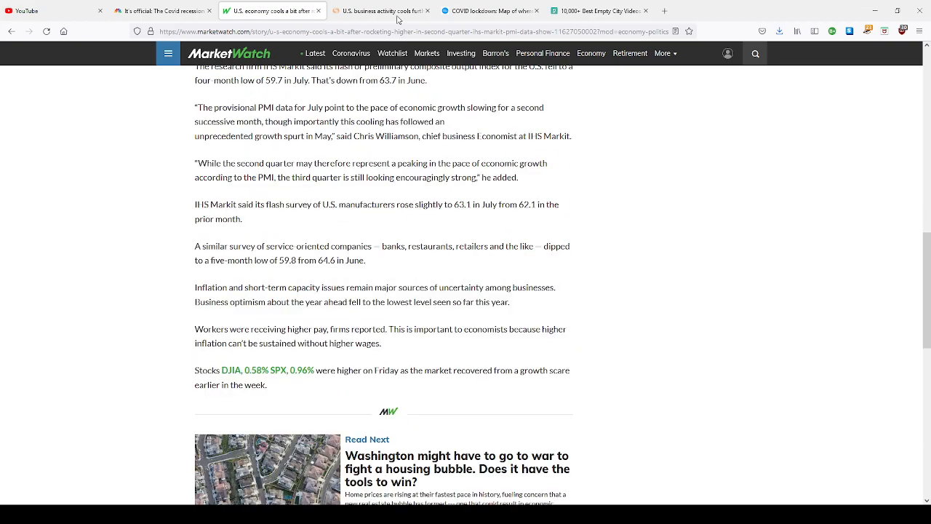
Switch to Reuters' July business activity article and read its opening sections and IHS Markit findings.
{"action": "left_click", "coordinate": [381, 10]}
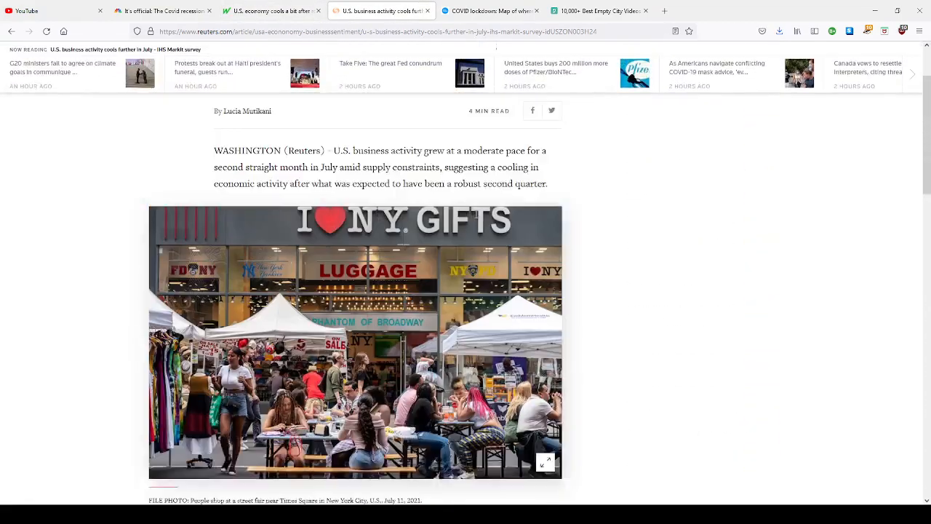
{"action": "scroll", "scroll_direction": "up", "scroll_amount": 3}
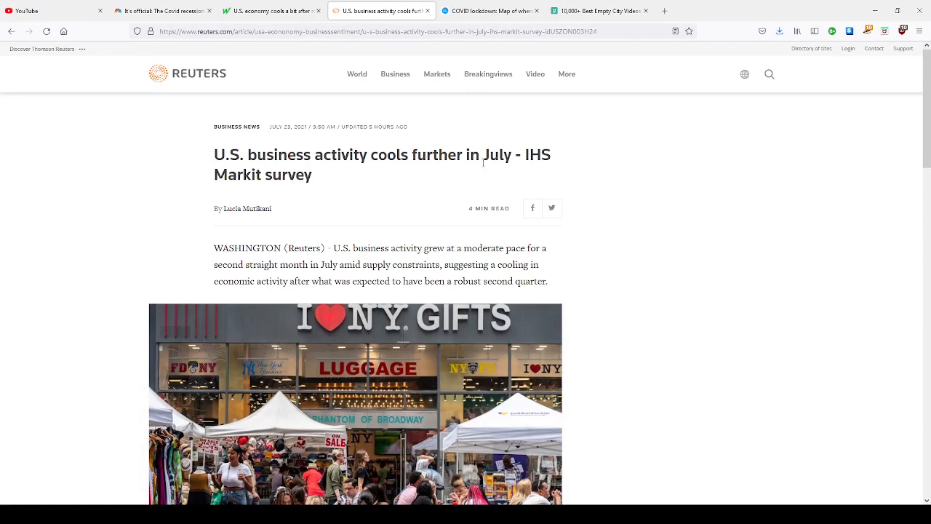
{"action": "mouse_move", "coordinate": [343, 265]}
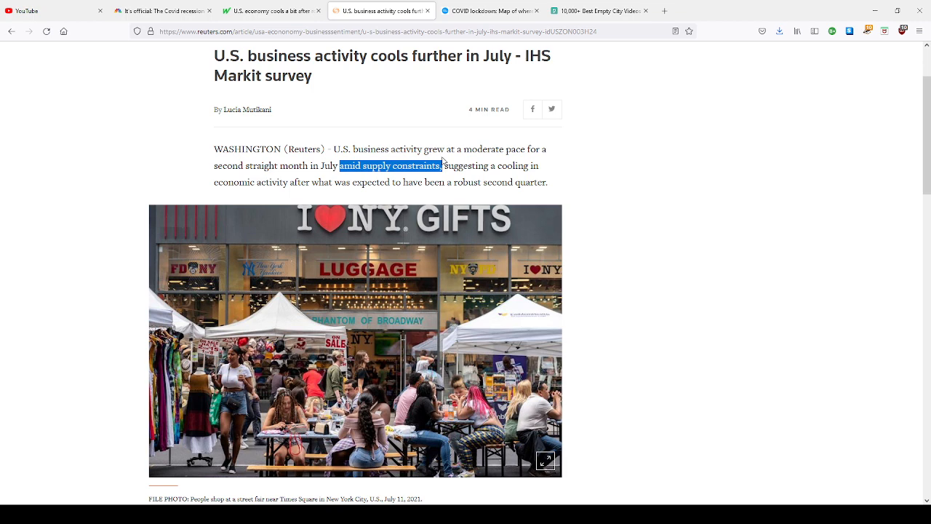
{"action": "scroll", "scroll_direction": "down", "scroll_amount": 3}
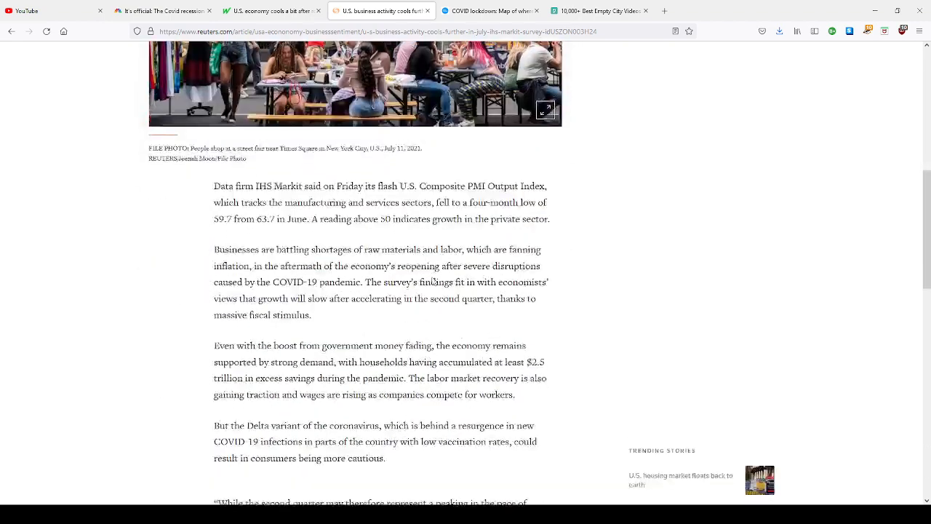
{"action": "scroll", "scroll_direction": "down", "scroll_amount": 3}
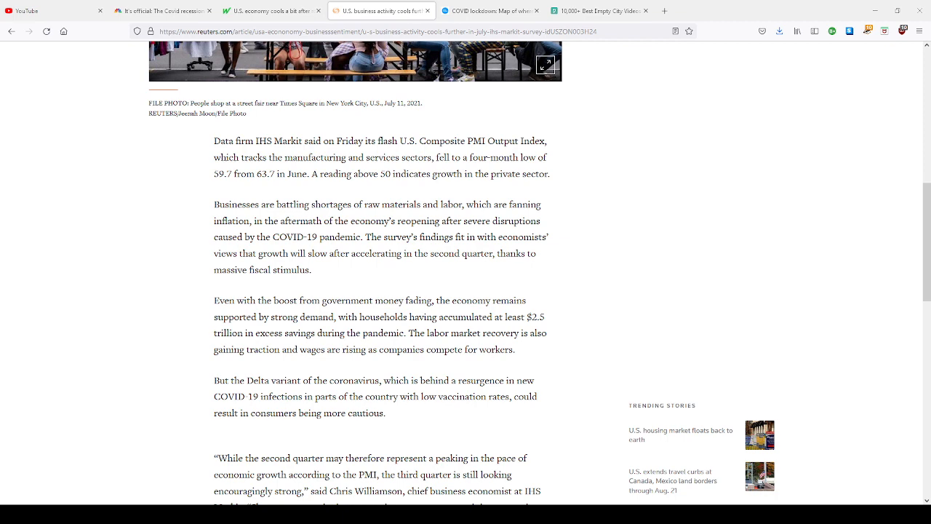
{"action": "scroll", "scroll_direction": "down", "scroll_amount": 3}
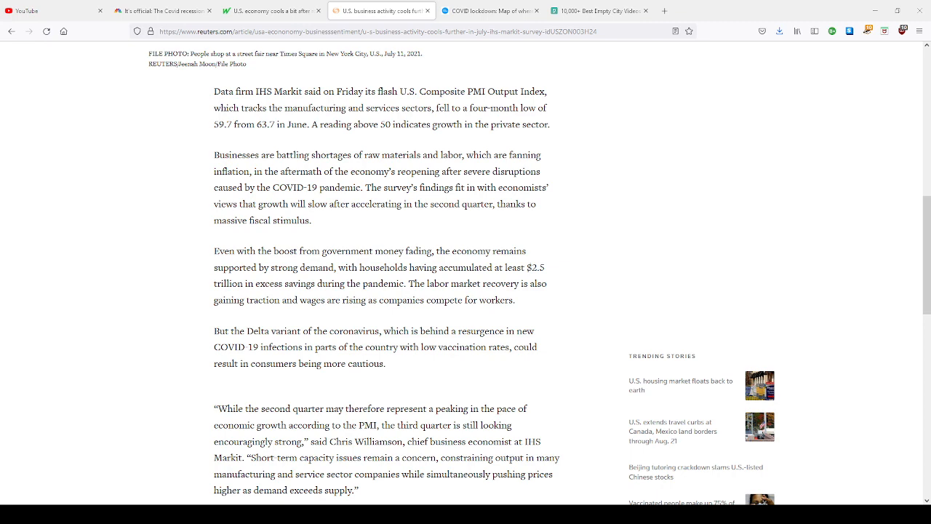
{"action": "scroll", "scroll_direction": "down", "scroll_amount": 3}
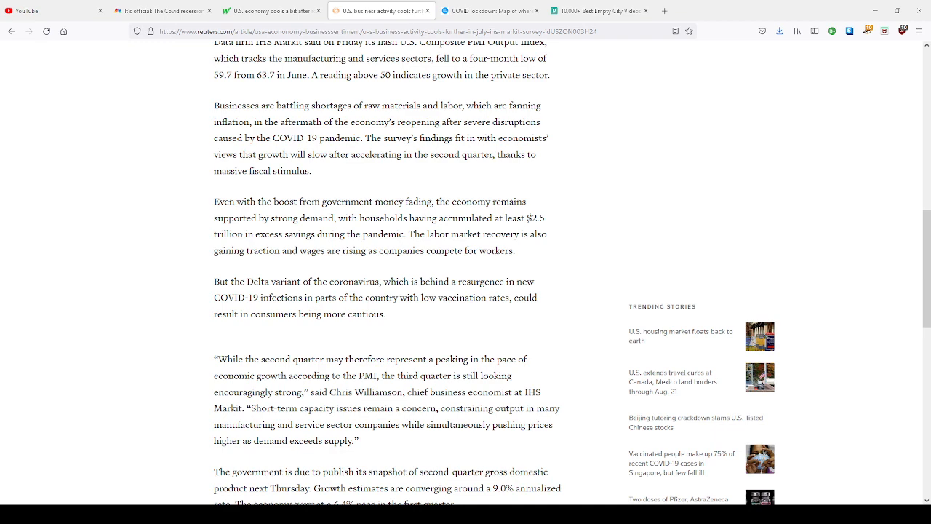
{"action": "scroll", "scroll_direction": "down", "scroll_amount": 3}
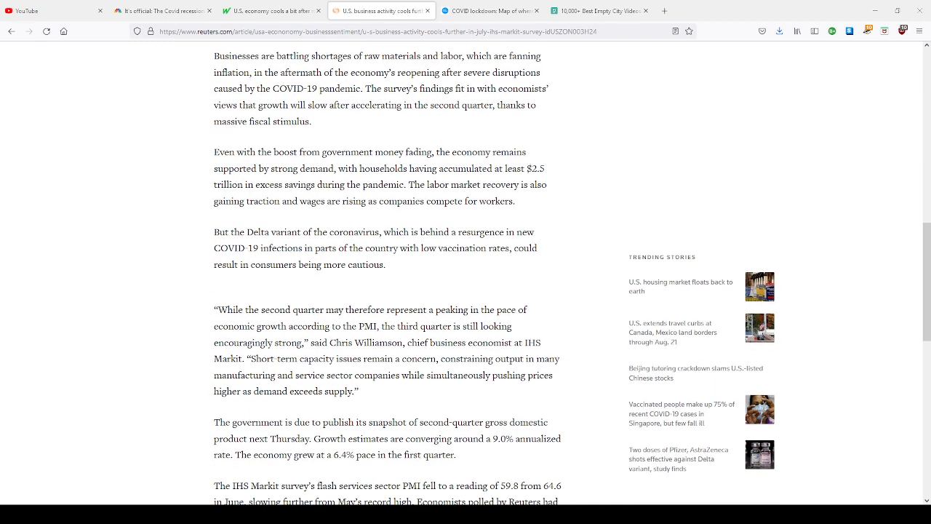
Switch to USA Today's restrictions map, highlight the 310 million figure and easing-too-soon warning, then view the state case-trend map.
{"action": "left_click", "coordinate": [492, 10]}
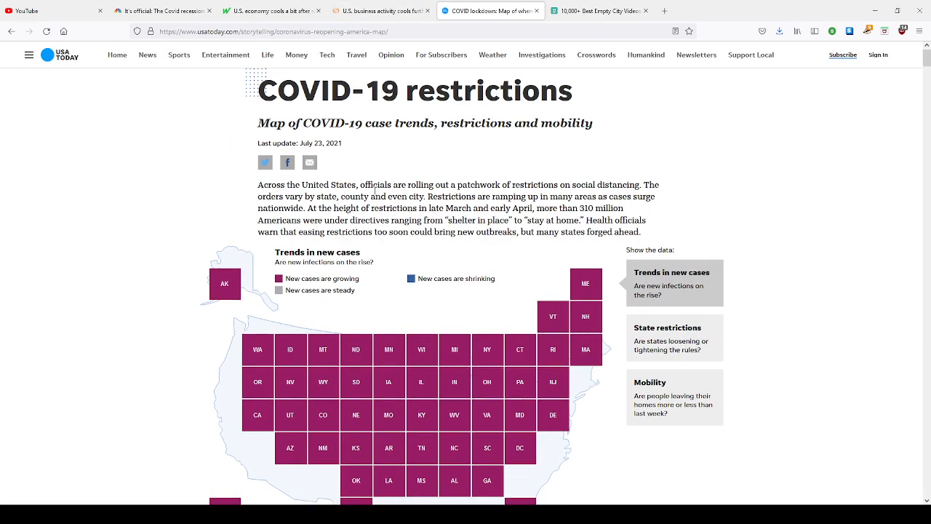
{"action": "scroll", "scroll_direction": "down", "scroll_amount": 3}
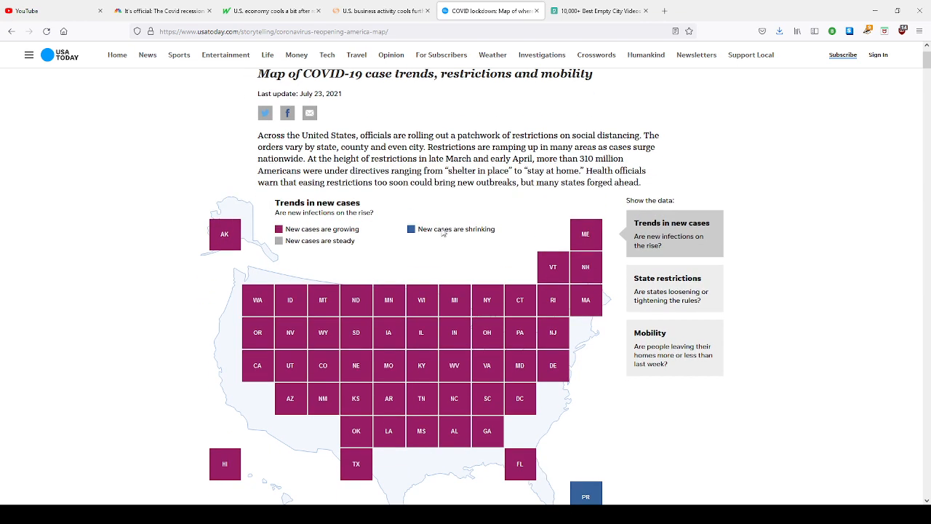
{"action": "mouse_move", "coordinate": [494, 425]}
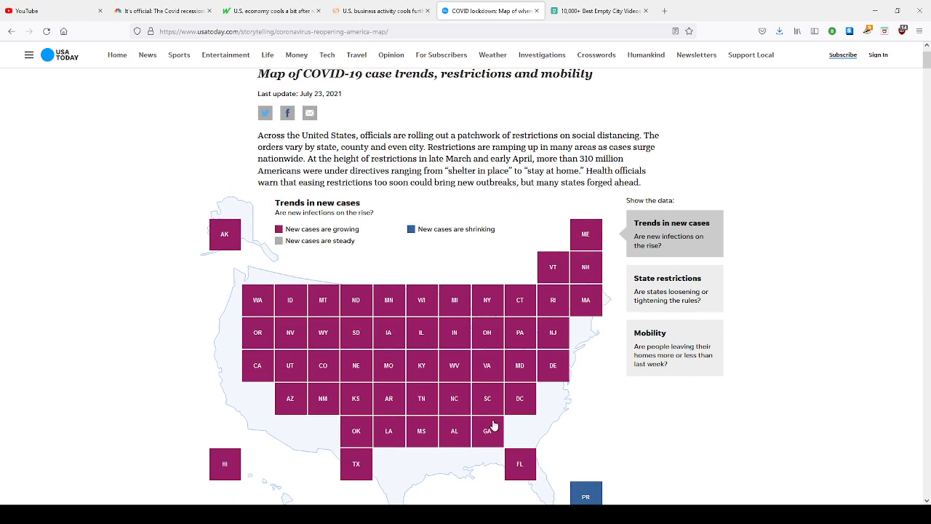
{"action": "mouse_move", "coordinate": [574, 308]}
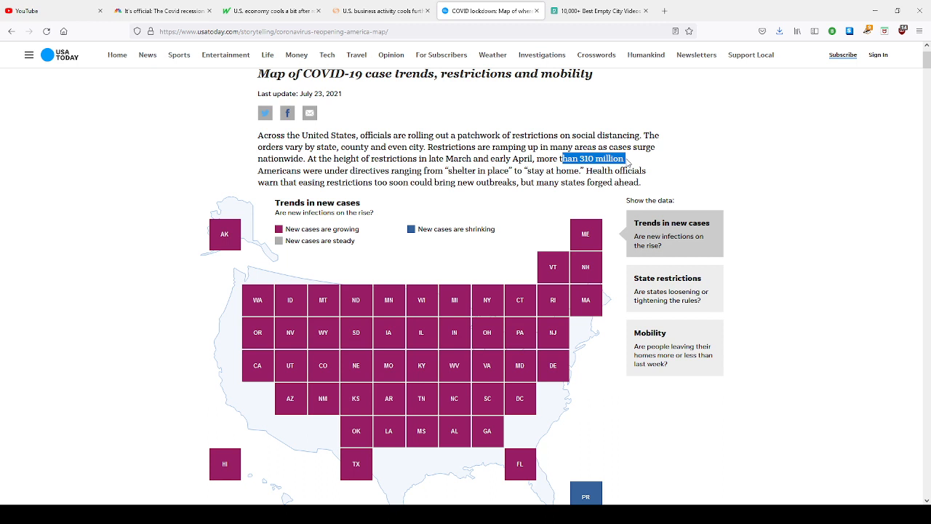
{"action": "left_click_drag", "start_coordinate": [633, 159], "coordinate": [623, 170]}
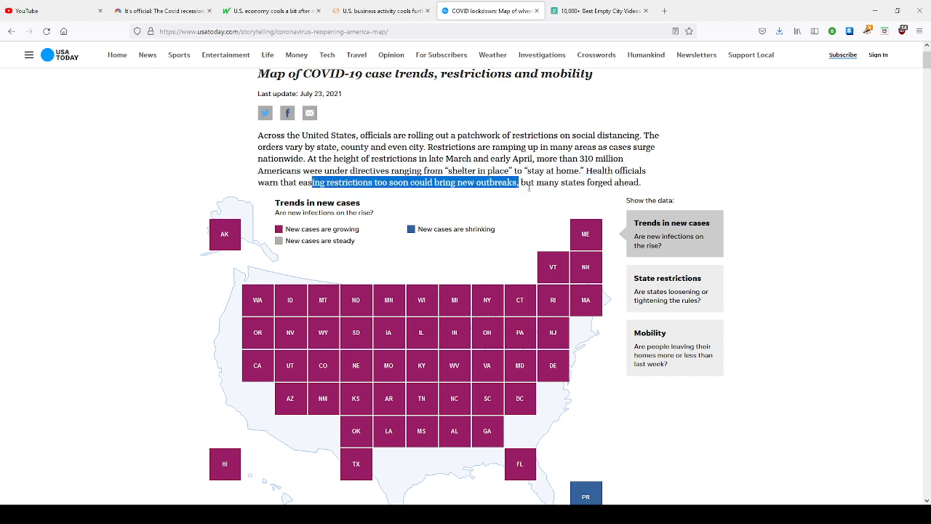
{"action": "left_click_drag", "start_coordinate": [518, 181], "coordinate": [615, 182]}
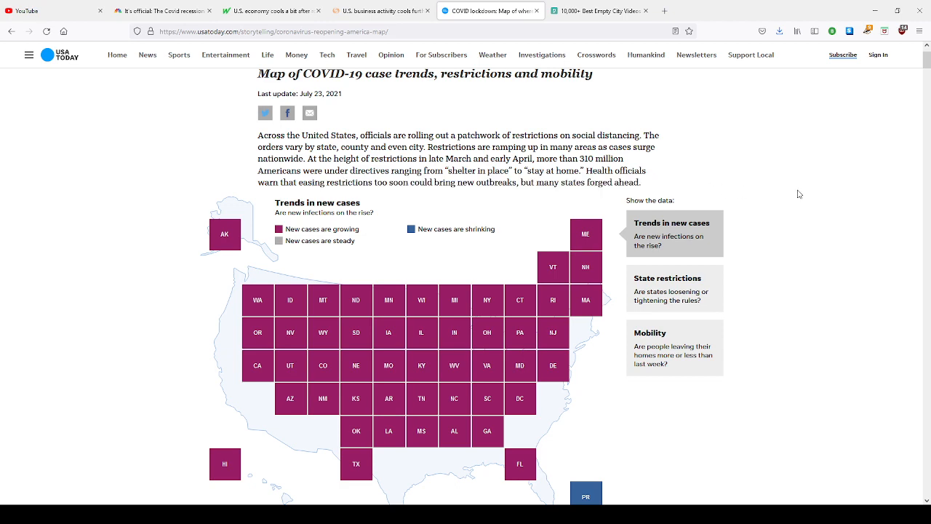
{"action": "scroll", "scroll_direction": "down", "scroll_amount": 3}
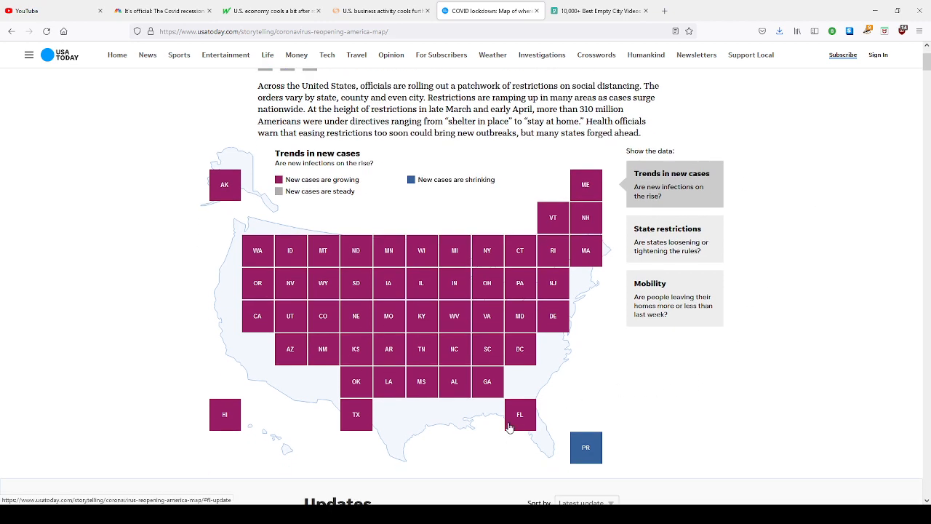
{"action": "mouse_move", "coordinate": [337, 404]}
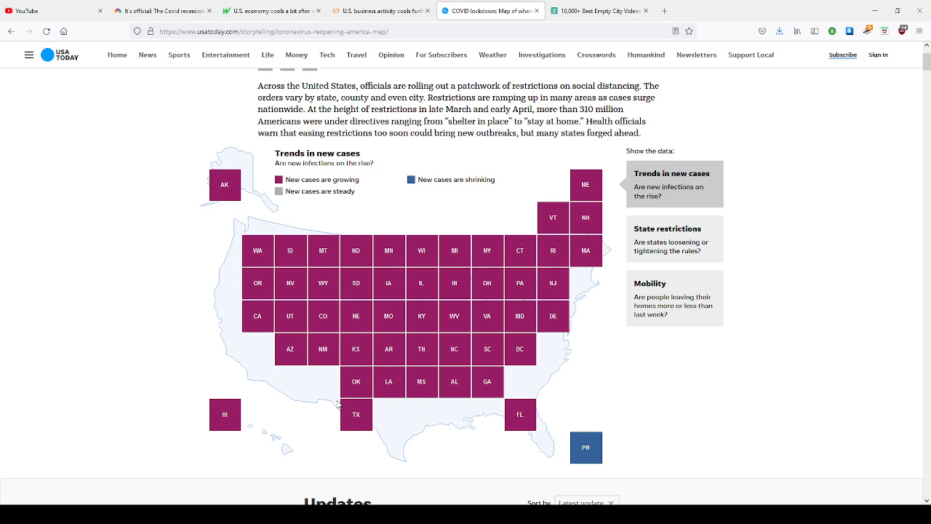
{"action": "mouse_move", "coordinate": [451, 329]}
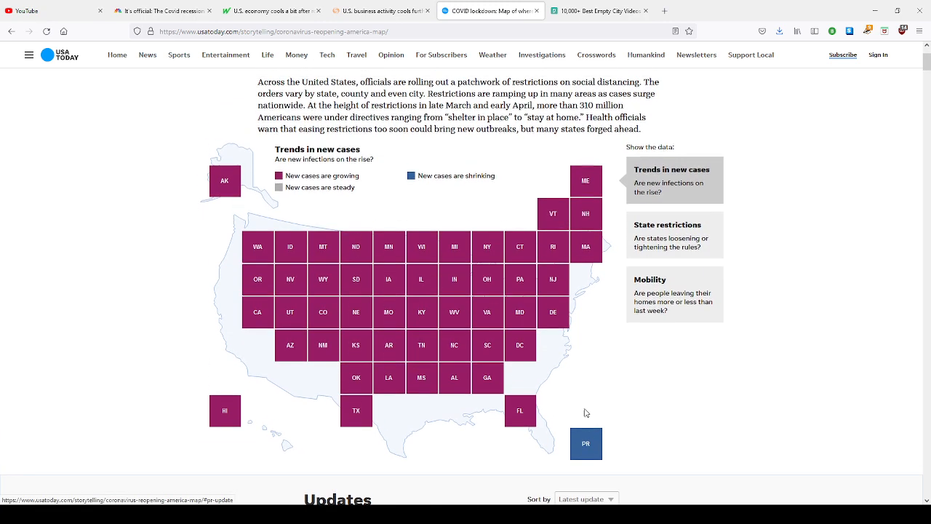
{"action": "scroll", "scroll_direction": "up", "scroll_amount": 3}
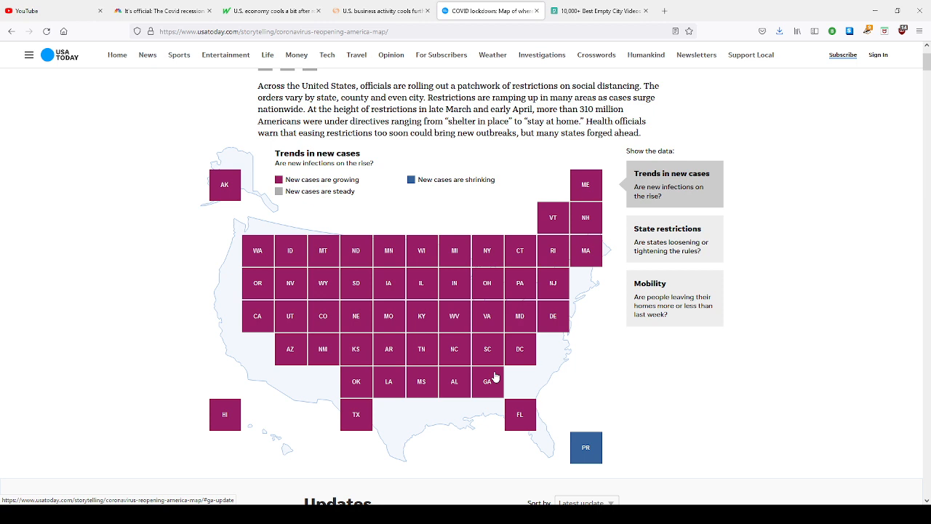
{"action": "mouse_move", "coordinate": [427, 333]}
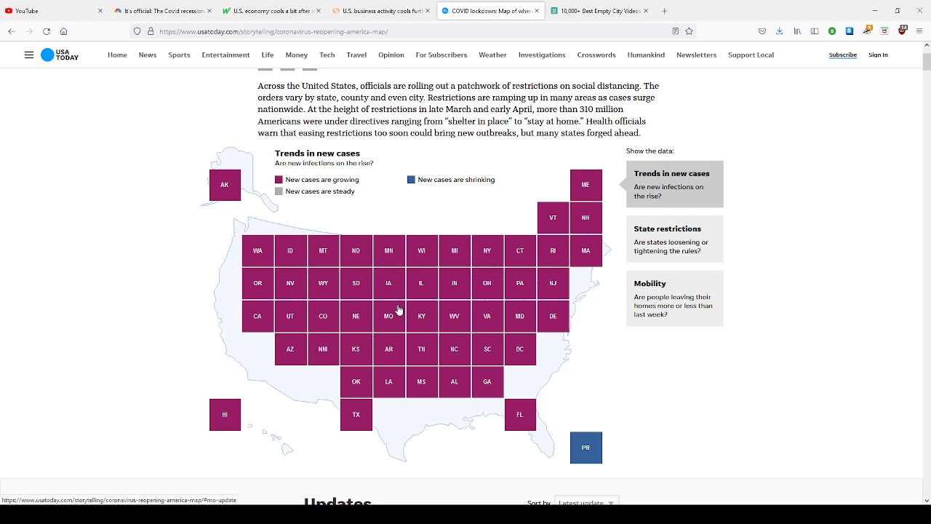
{"action": "scroll", "scroll_direction": "up", "scroll_amount": 3}
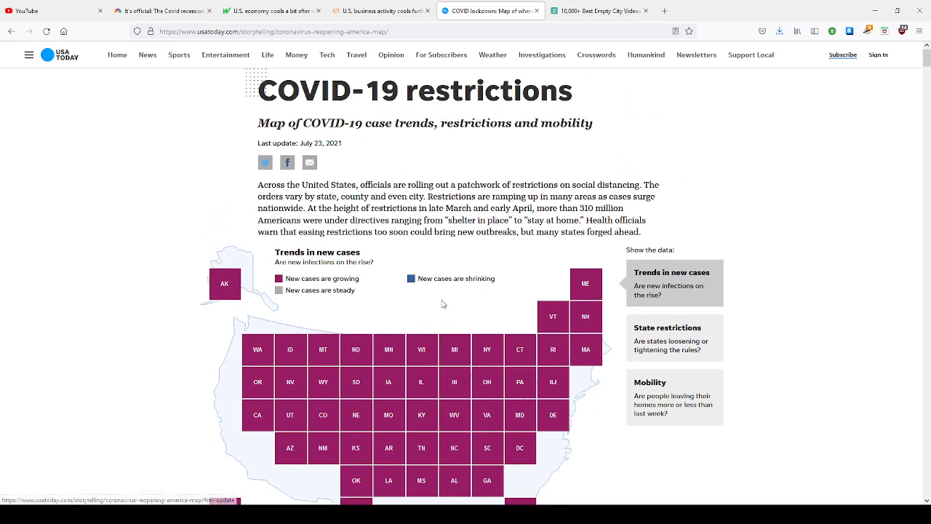
{"action": "mouse_move", "coordinate": [420, 312]}
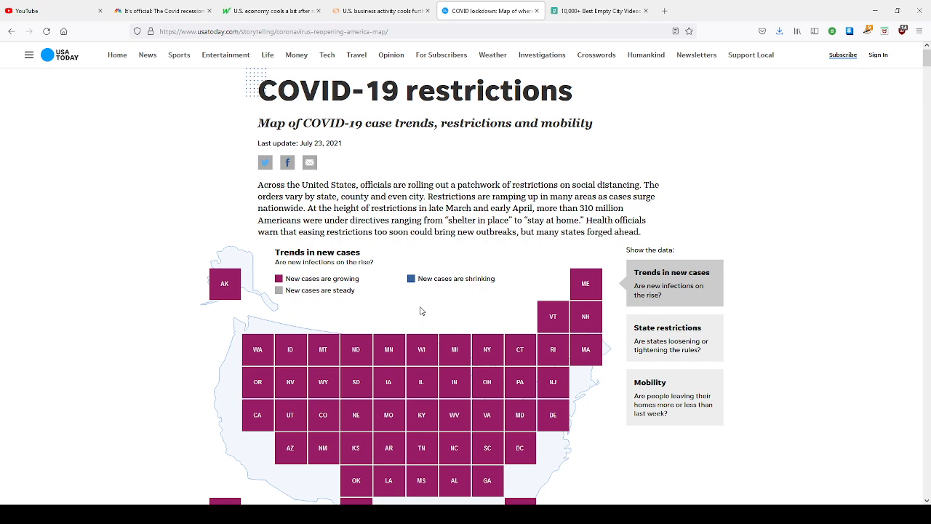
{"action": "scroll", "scroll_direction": "down", "scroll_amount": 3}
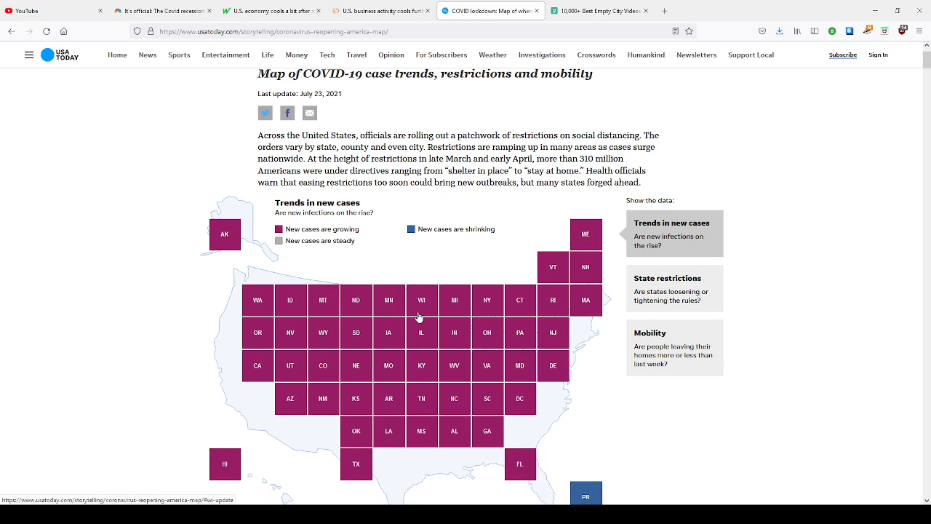
{"action": "mouse_move", "coordinate": [449, 217]}
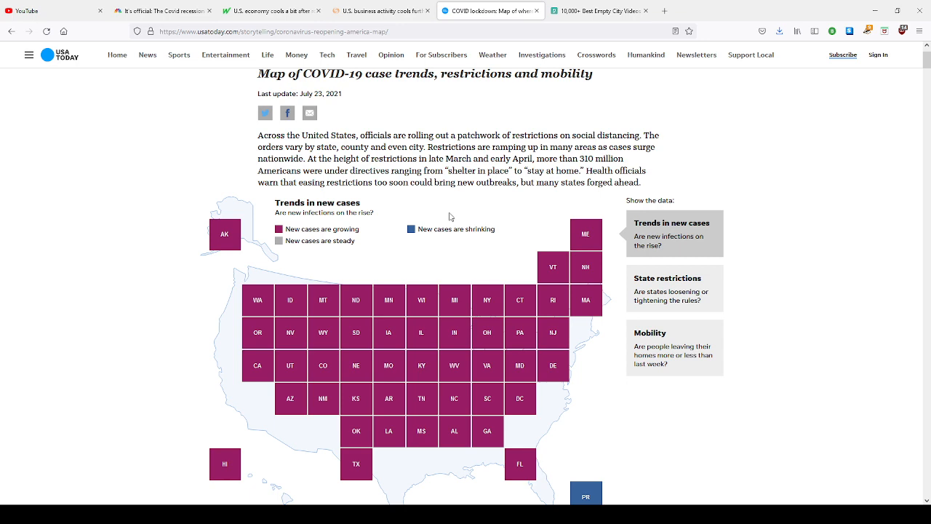
{"action": "scroll", "scroll_direction": "down", "scroll_amount": 3}
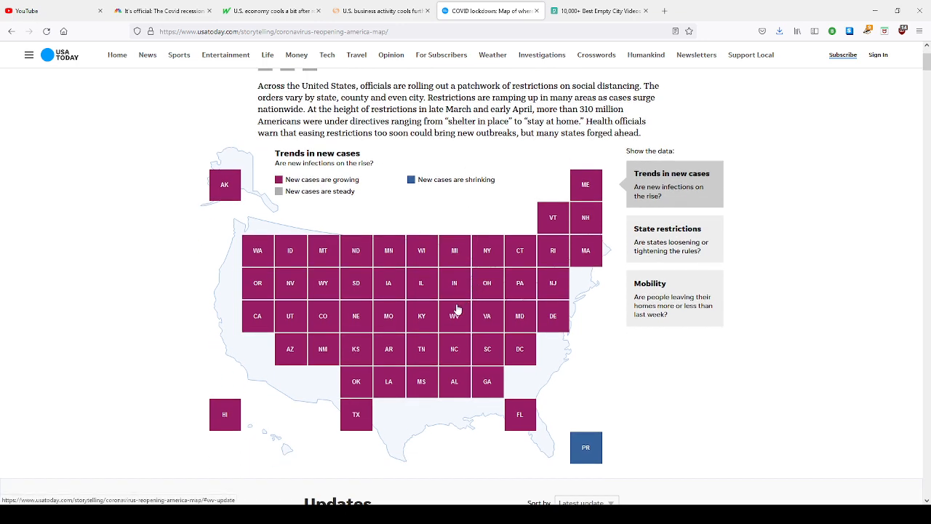
{"action": "mouse_move", "coordinate": [506, 292]}
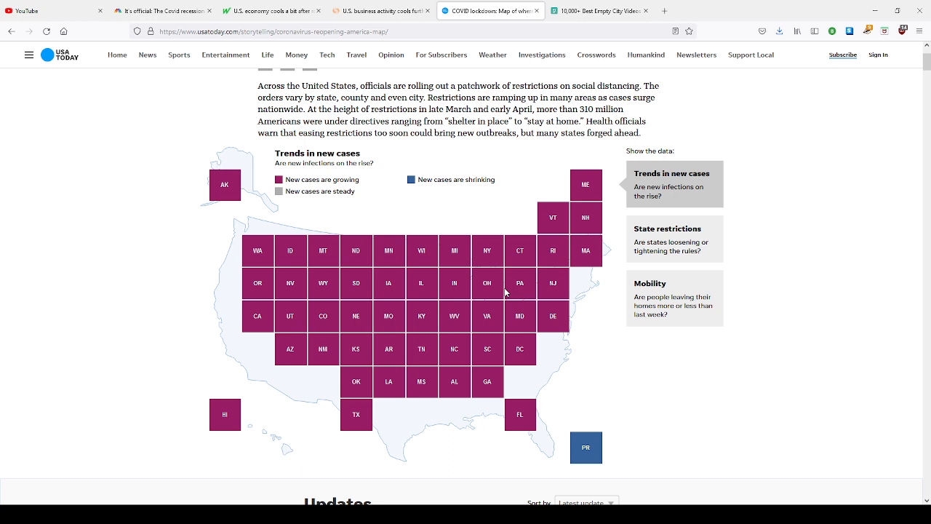
{"action": "mouse_move", "coordinate": [542, 250]}
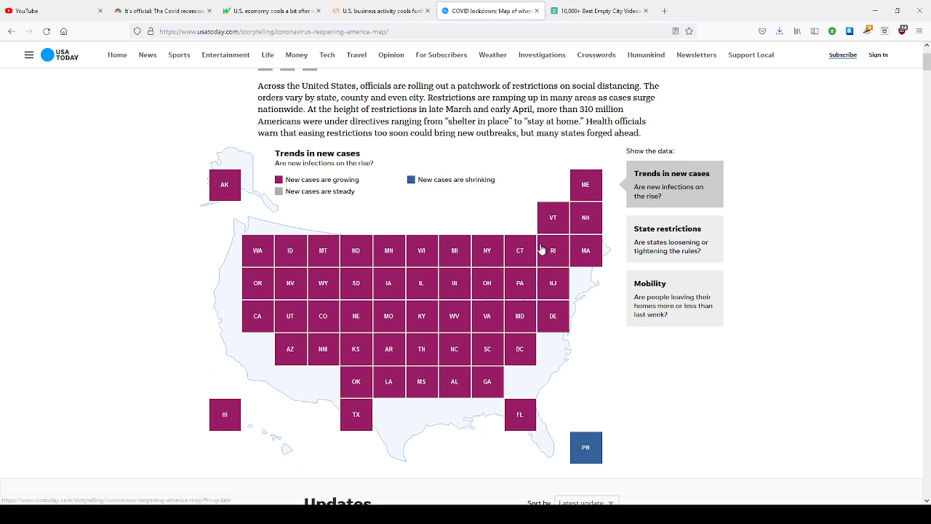
{"action": "mouse_move", "coordinate": [258, 312]}
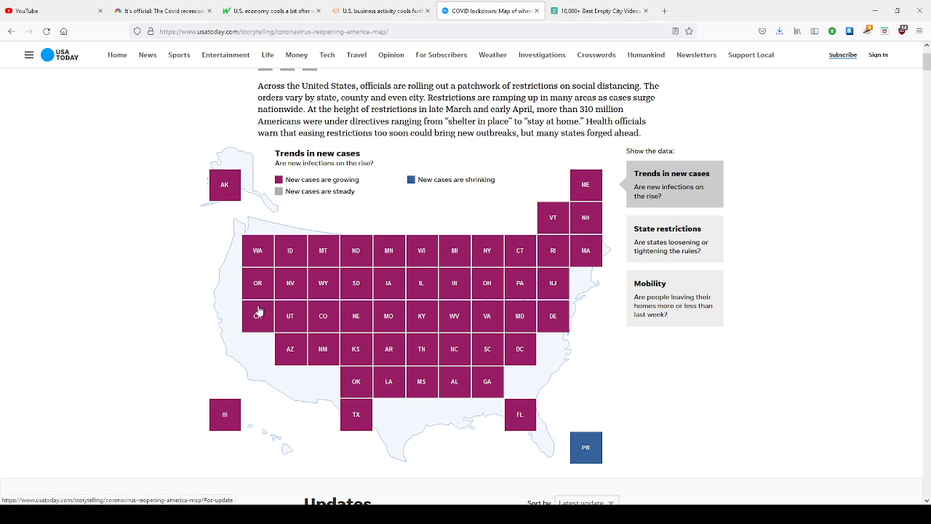
{"action": "mouse_move", "coordinate": [460, 491]}
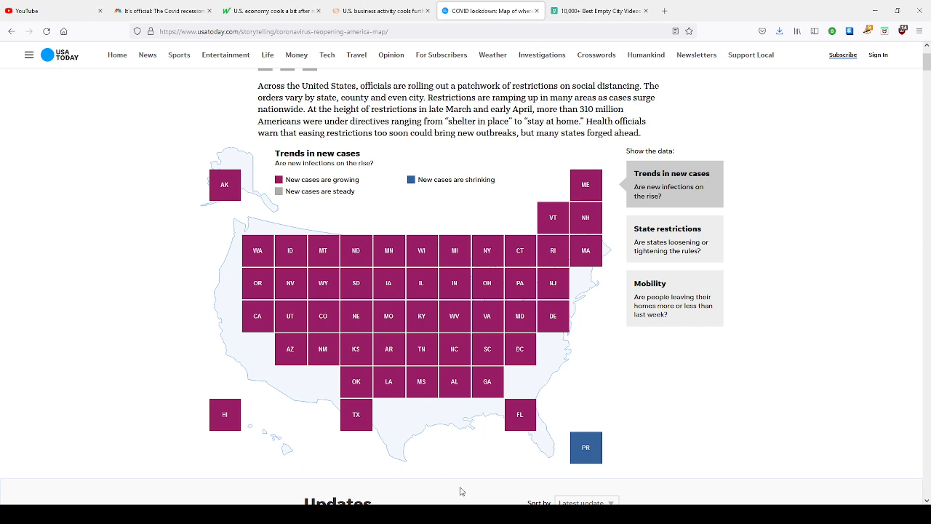
{"action": "mouse_move", "coordinate": [354, 279]}
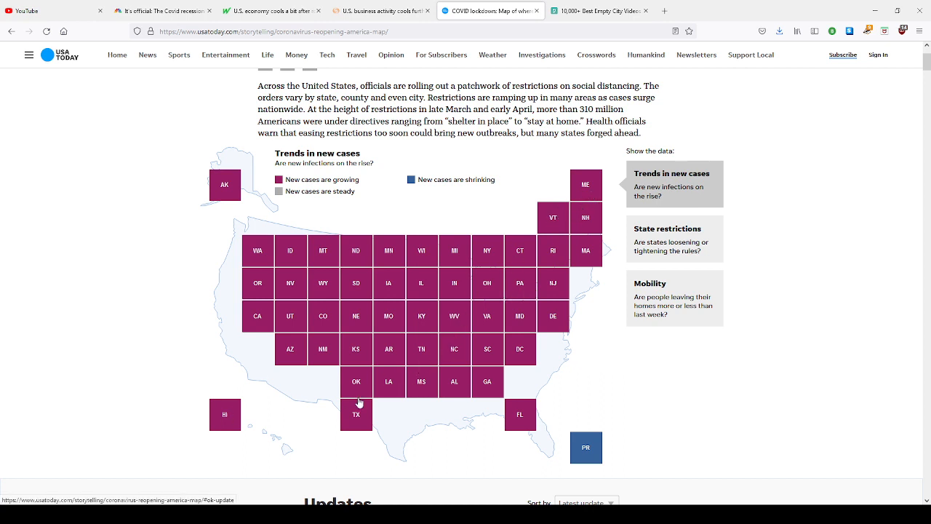
{"action": "mouse_move", "coordinate": [356, 424]}
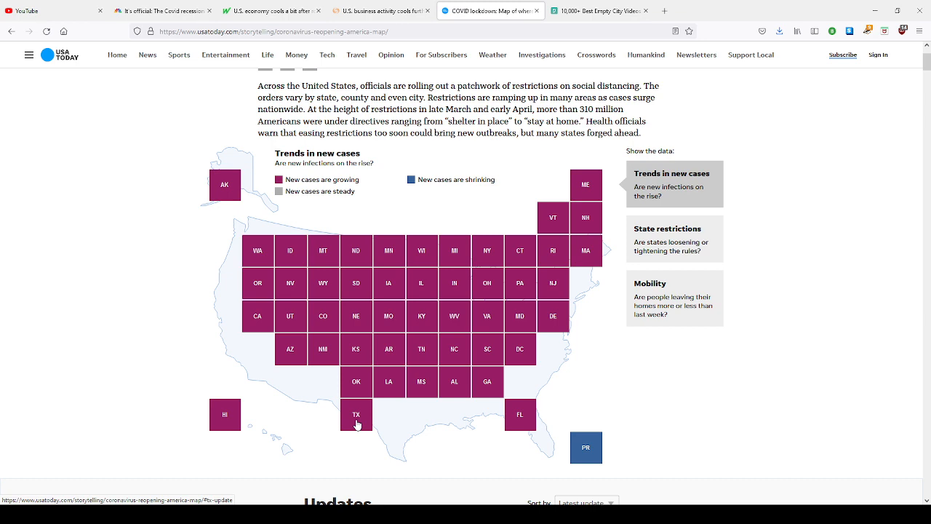
{"action": "scroll", "scroll_direction": "up", "scroll_amount": 3}
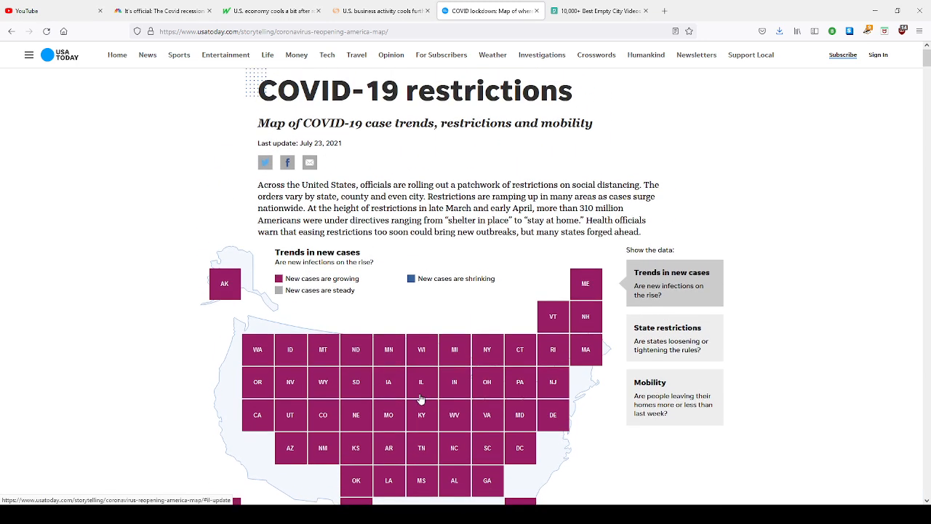
{"action": "mouse_move", "coordinate": [475, 381]}
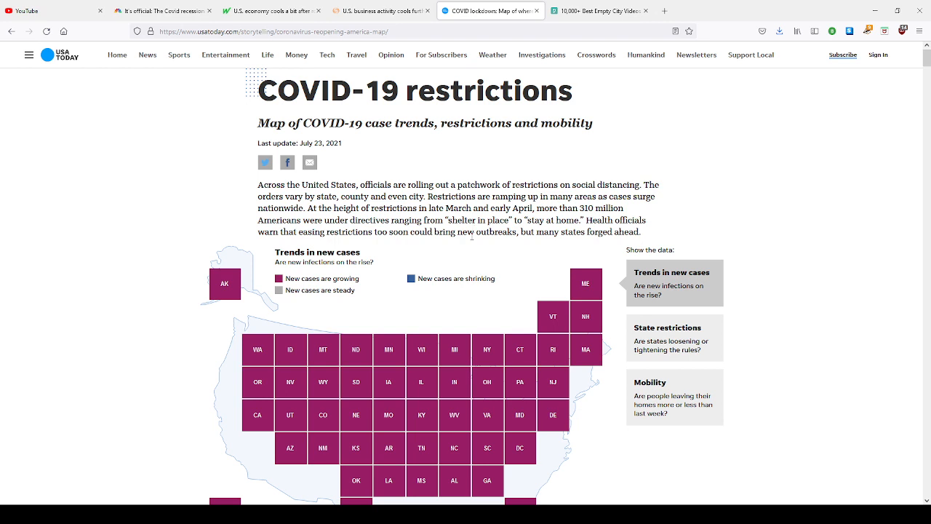
{"action": "mouse_move", "coordinate": [472, 242]}
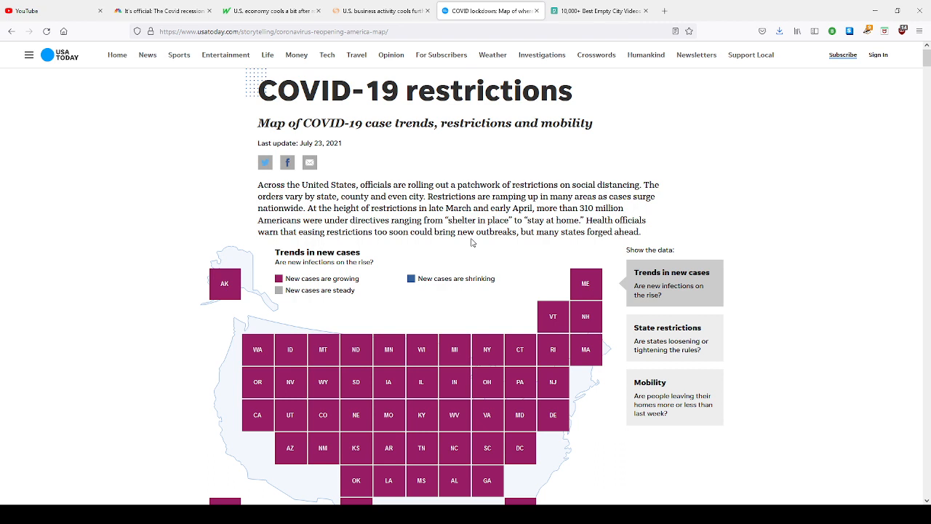
{"action": "mouse_move", "coordinate": [442, 213]}
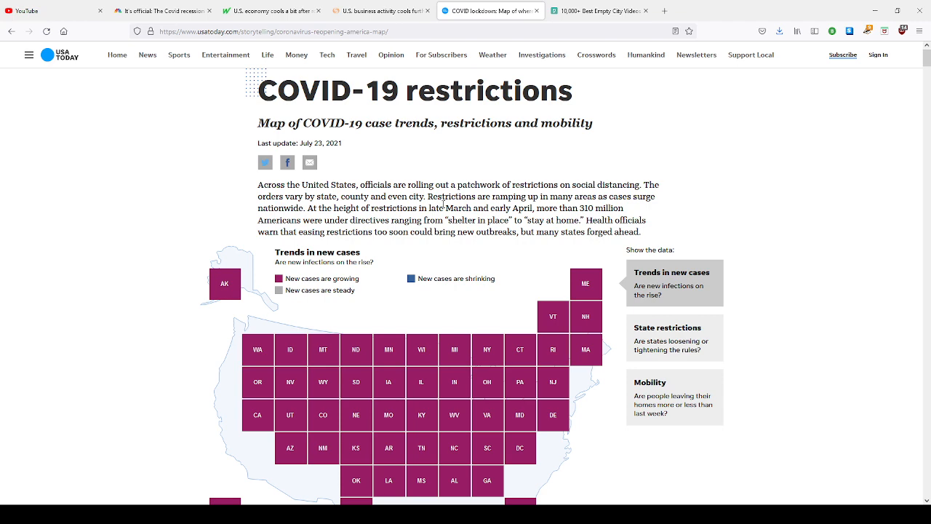
{"action": "scroll", "scroll_direction": "down", "scroll_amount": 3}
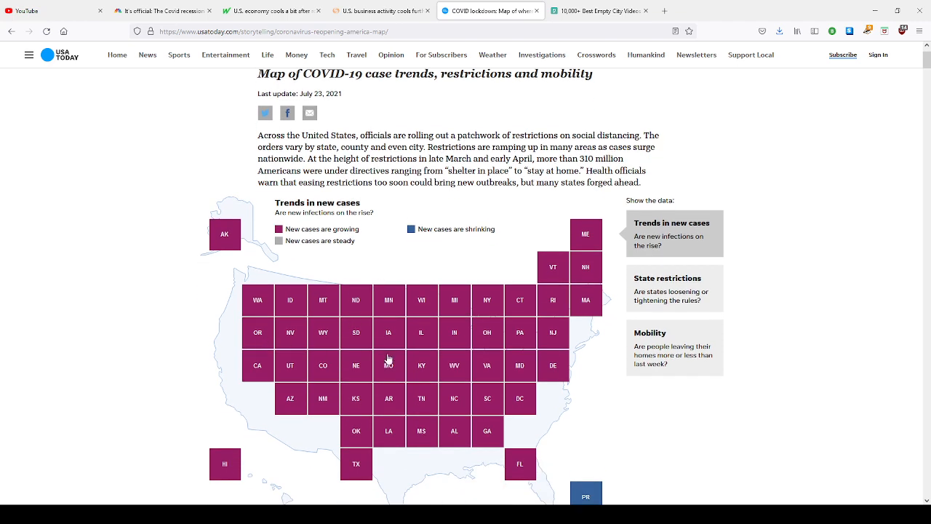
{"action": "mouse_move", "coordinate": [388, 357]}
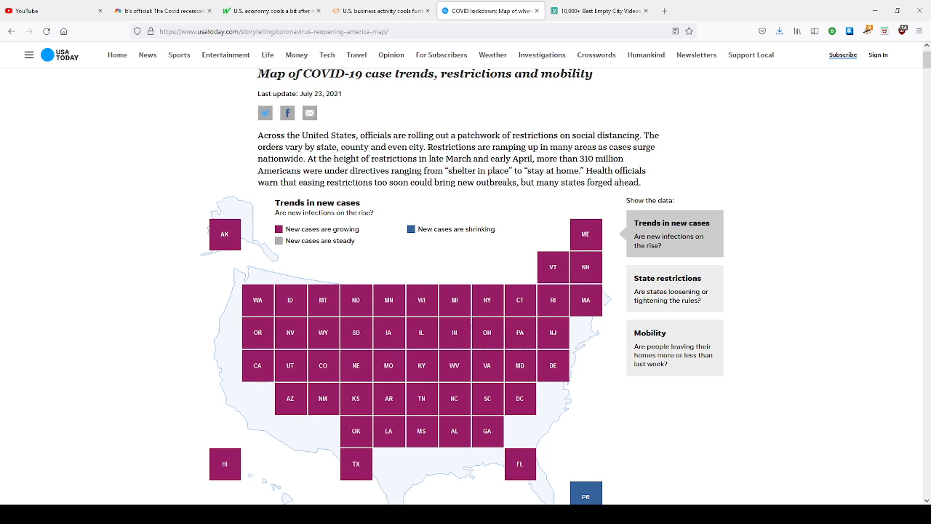
{"action": "mouse_move", "coordinate": [405, 263]}
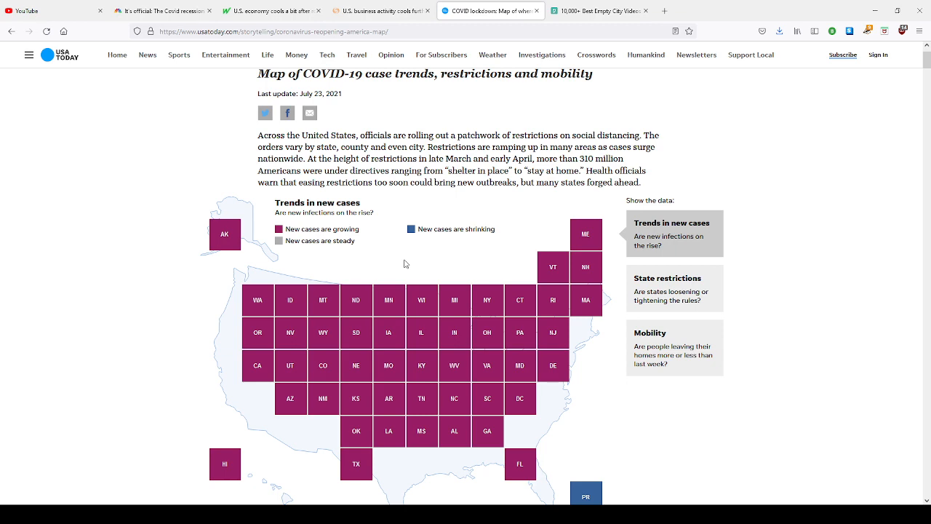
{"action": "mouse_move", "coordinate": [409, 217]}
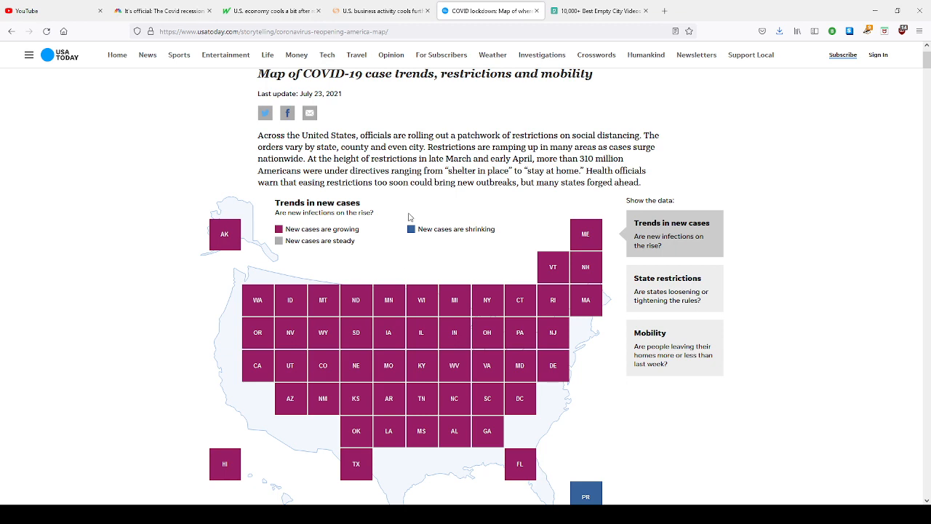
{"action": "scroll", "scroll_direction": "up", "scroll_amount": 3}
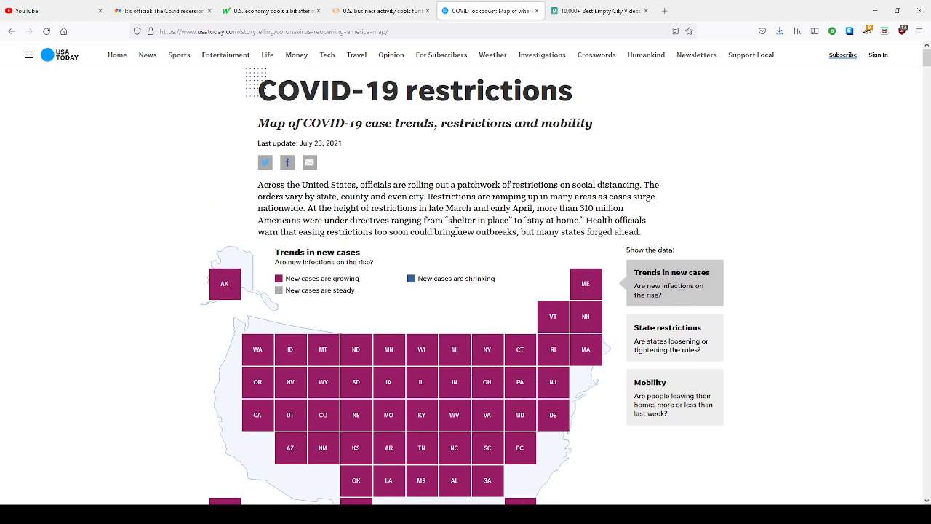
{"action": "mouse_move", "coordinate": [476, 253]}
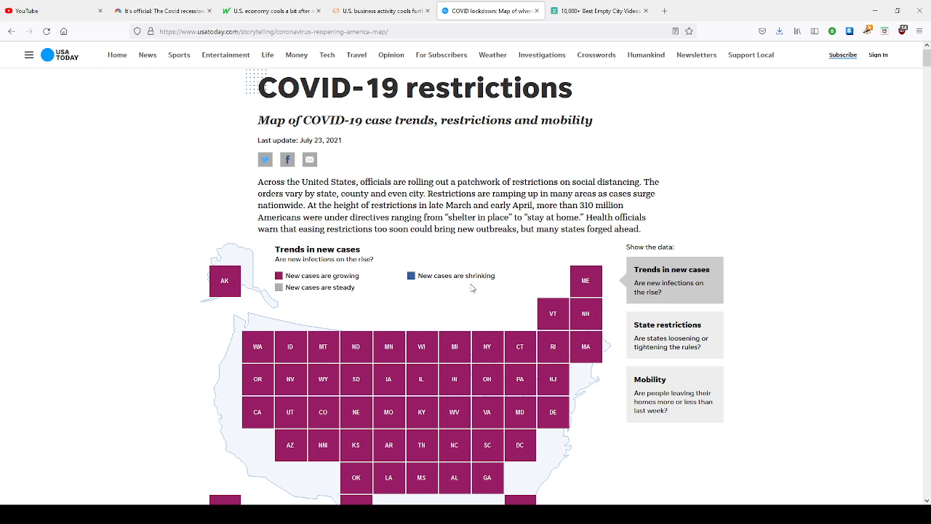
{"action": "scroll", "scroll_direction": "down", "scroll_amount": 3}
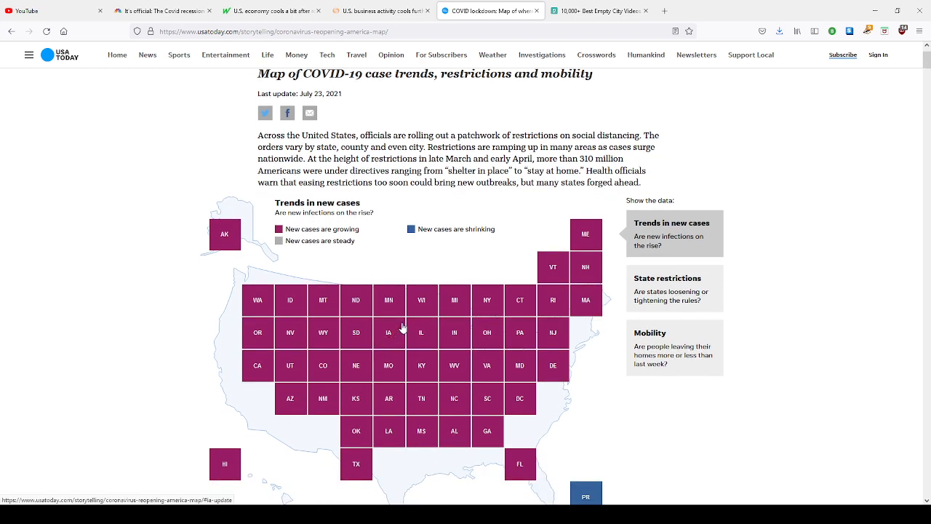
{"action": "mouse_move", "coordinate": [399, 268]}
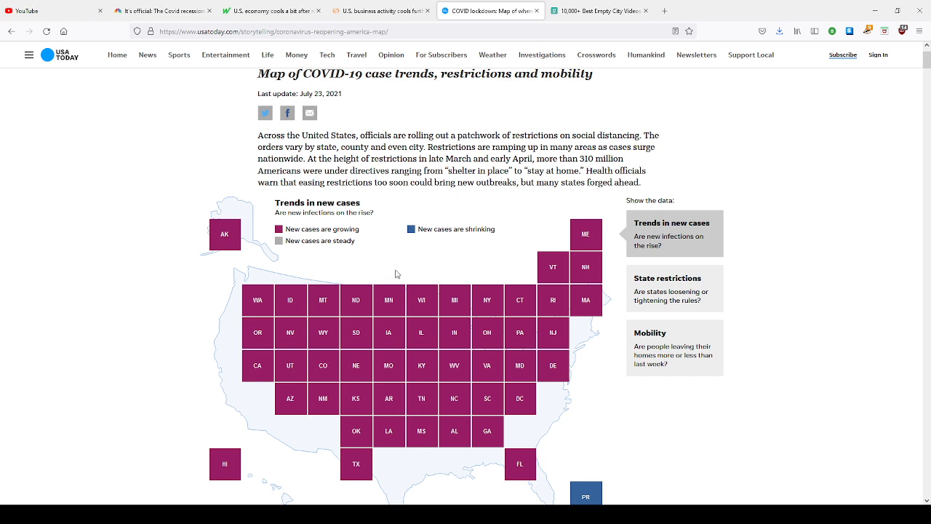
{"action": "mouse_move", "coordinate": [421, 331]}
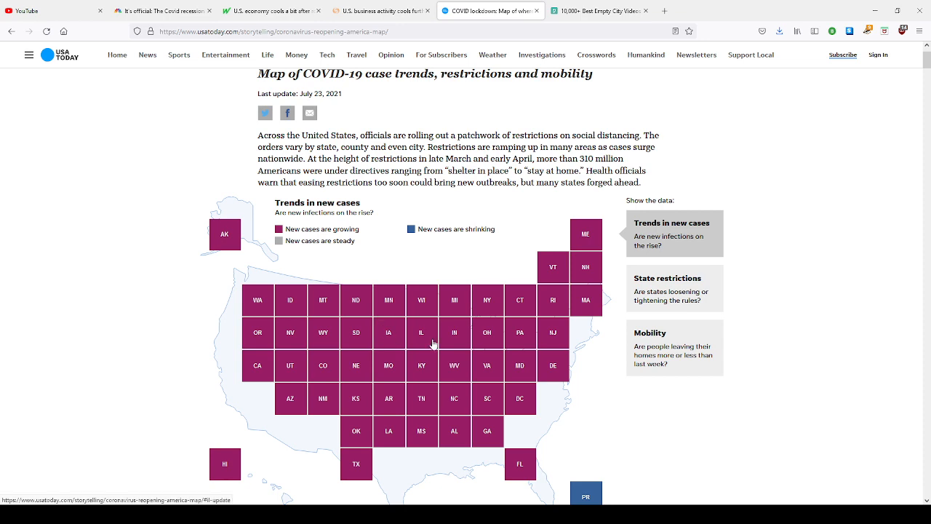
{"action": "scroll", "scroll_direction": "down", "scroll_amount": 3}
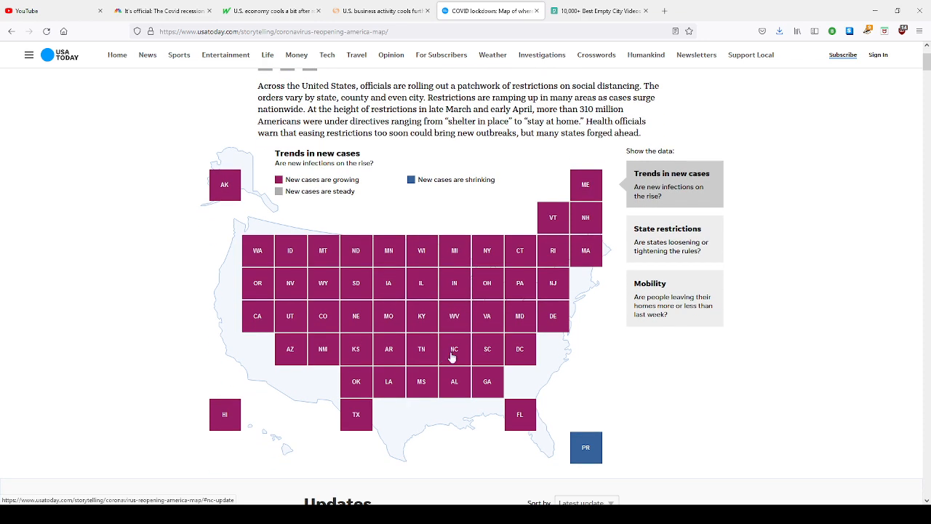
{"action": "scroll", "scroll_direction": "up", "scroll_amount": 3}
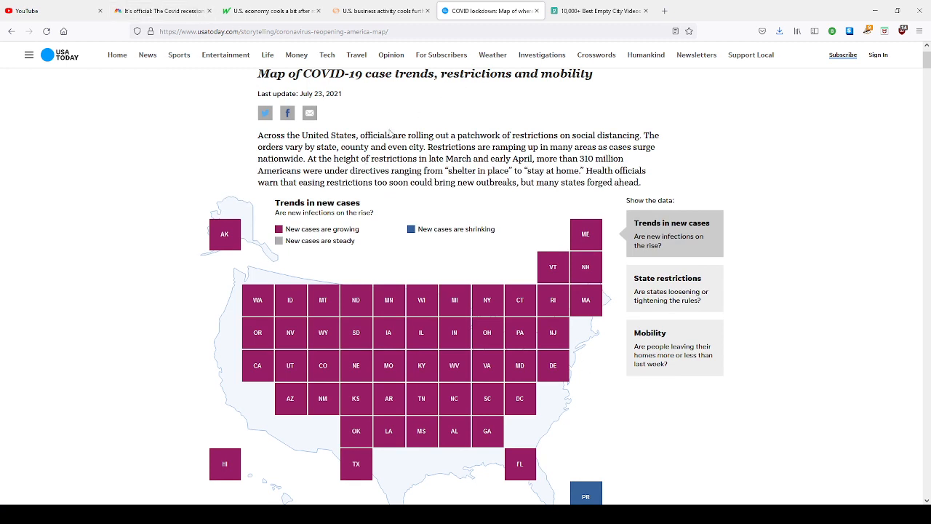
{"action": "mouse_move", "coordinate": [477, 253]}
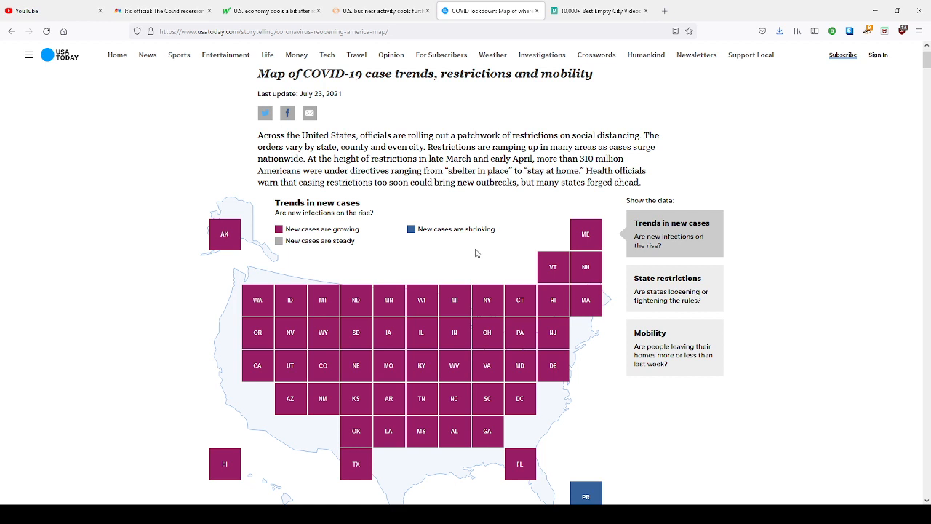
{"action": "mouse_move", "coordinate": [464, 230]}
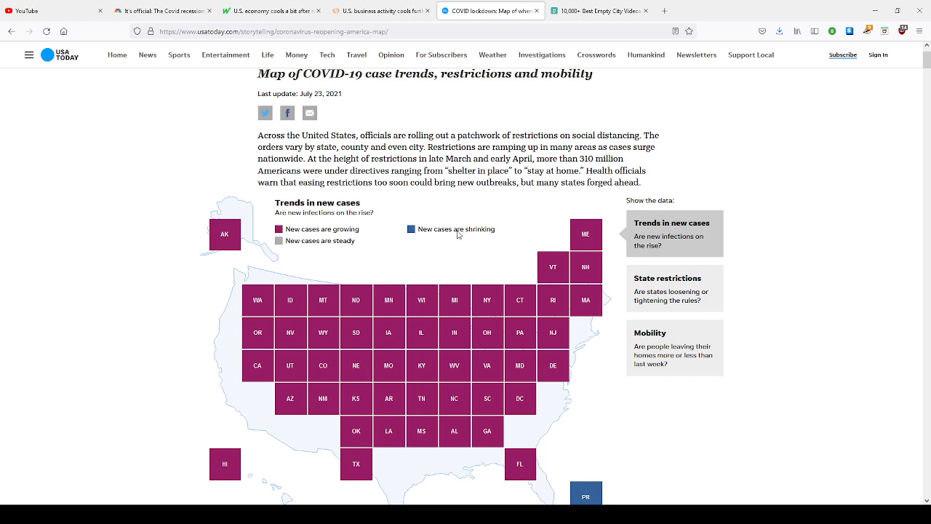
{"action": "mouse_move", "coordinate": [434, 250]}
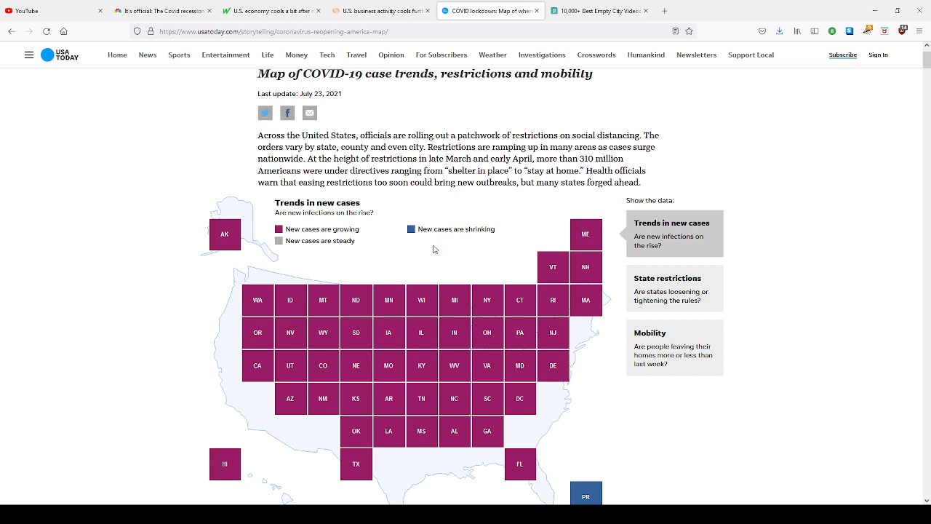
{"action": "mouse_move", "coordinate": [306, 356]}
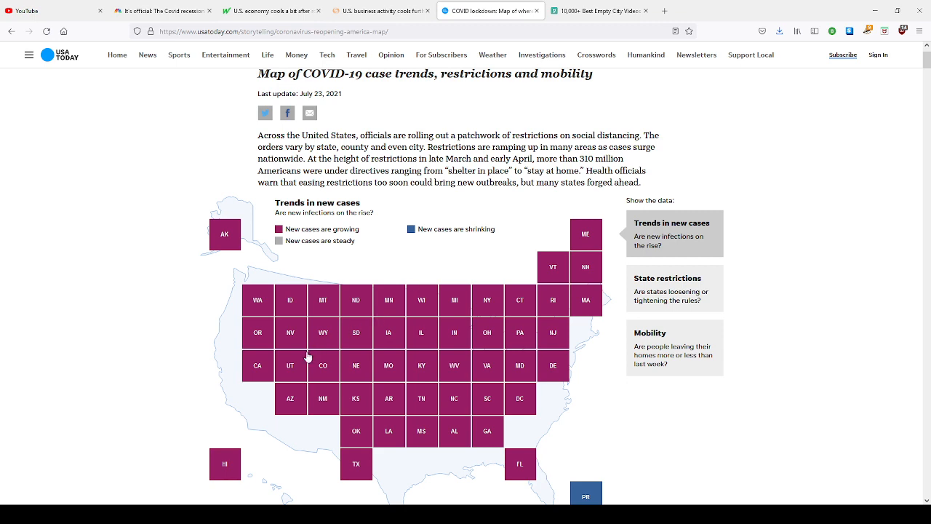
{"action": "scroll", "scroll_direction": "down", "scroll_amount": 3}
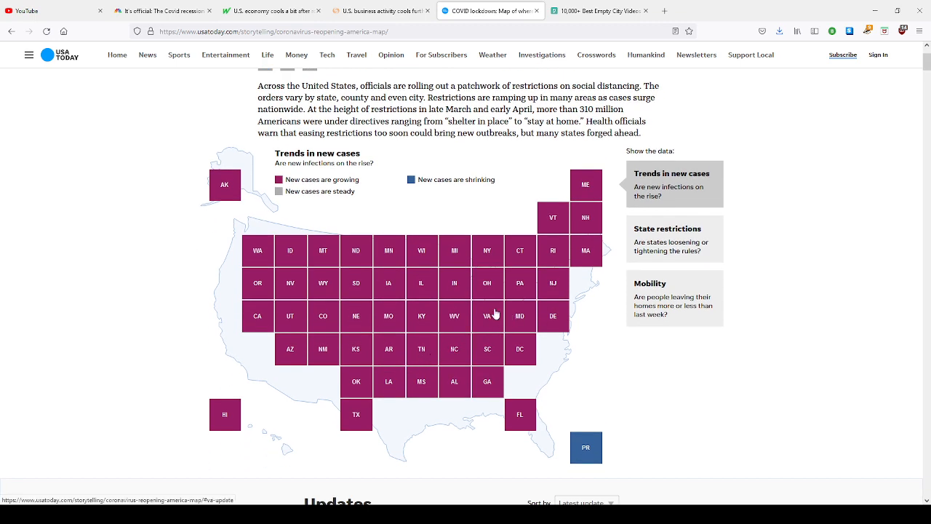
{"action": "mouse_move", "coordinate": [531, 337]}
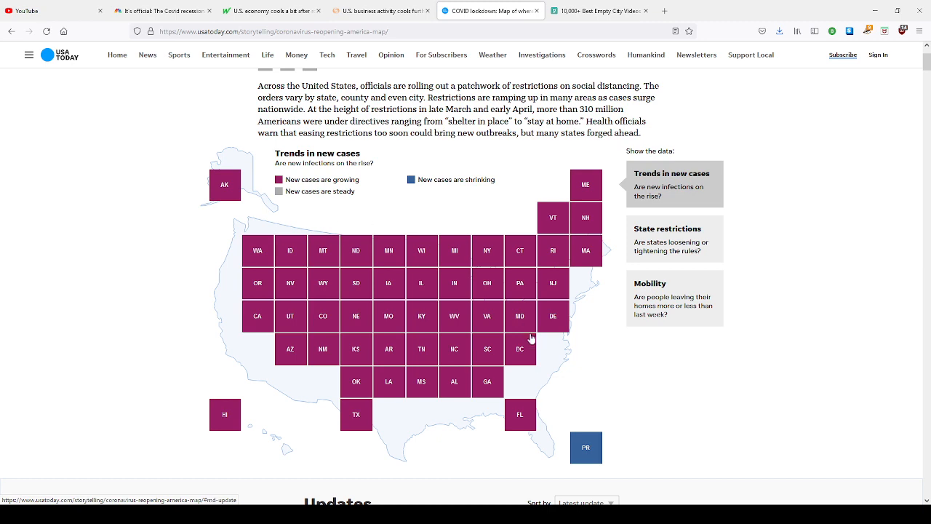
{"action": "scroll", "scroll_direction": "up", "scroll_amount": 3}
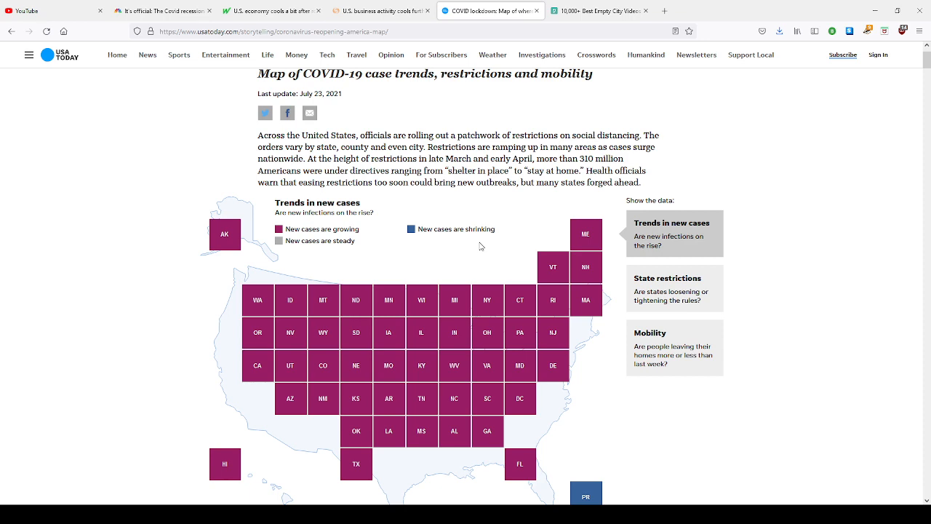
{"action": "mouse_move", "coordinate": [489, 260]}
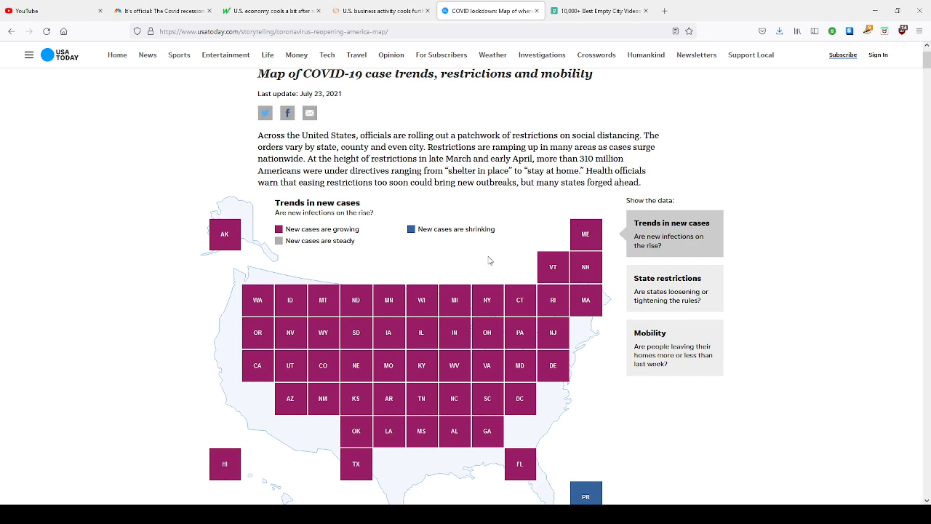
{"action": "mouse_move", "coordinate": [471, 320]}
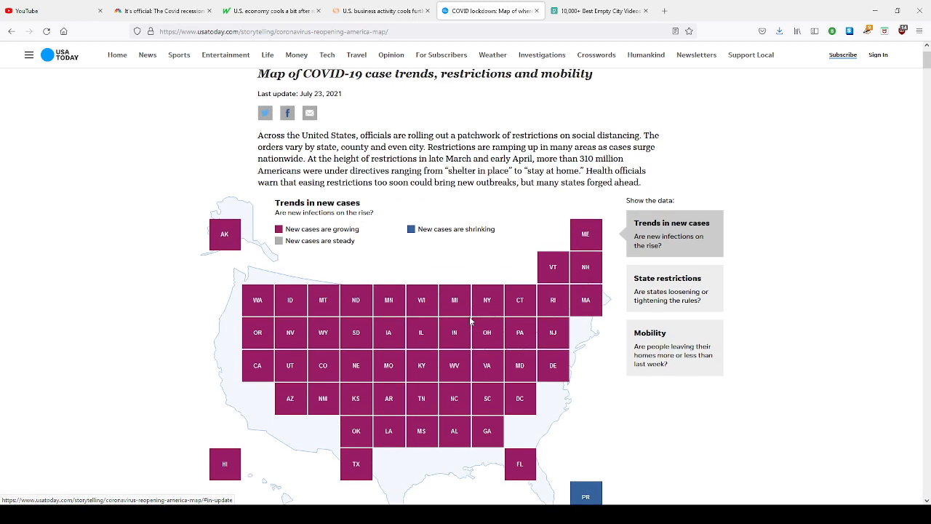
{"action": "mouse_move", "coordinate": [445, 224]}
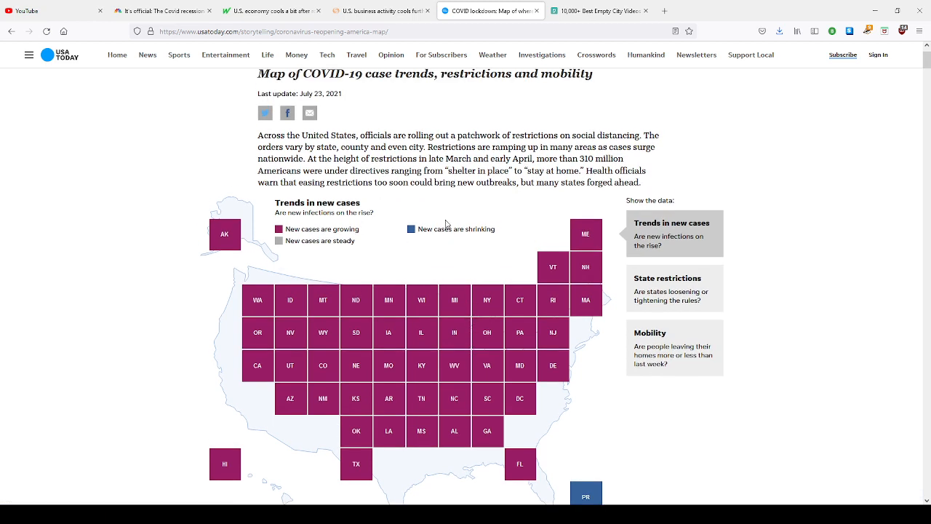
{"action": "mouse_move", "coordinate": [410, 209]}
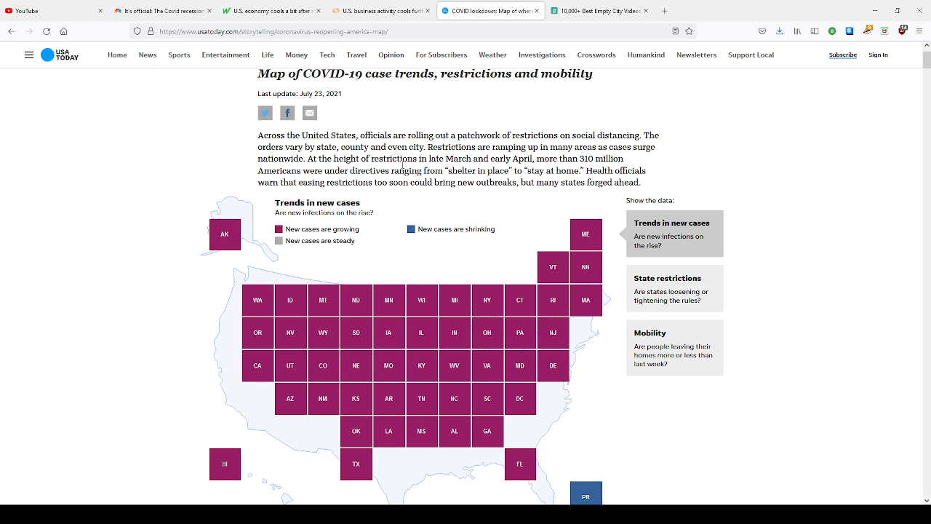
{"action": "mouse_move", "coordinate": [466, 489]}
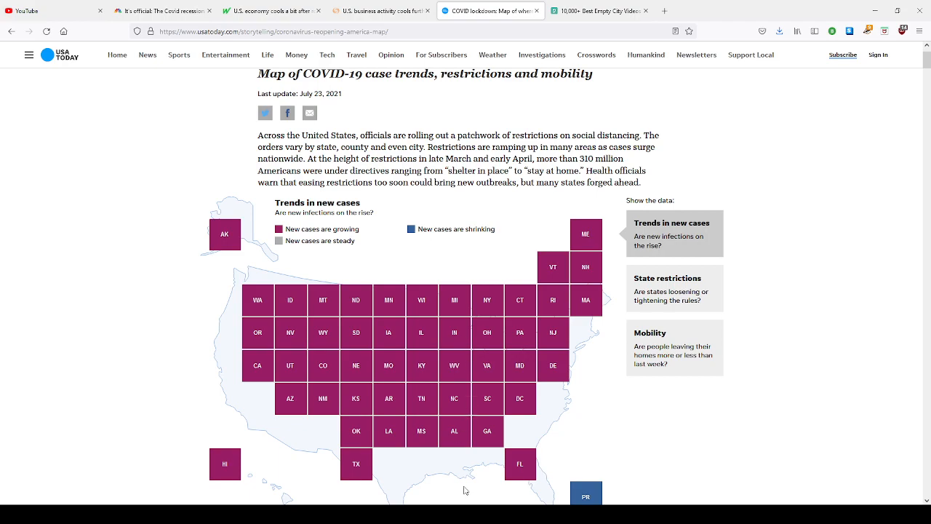